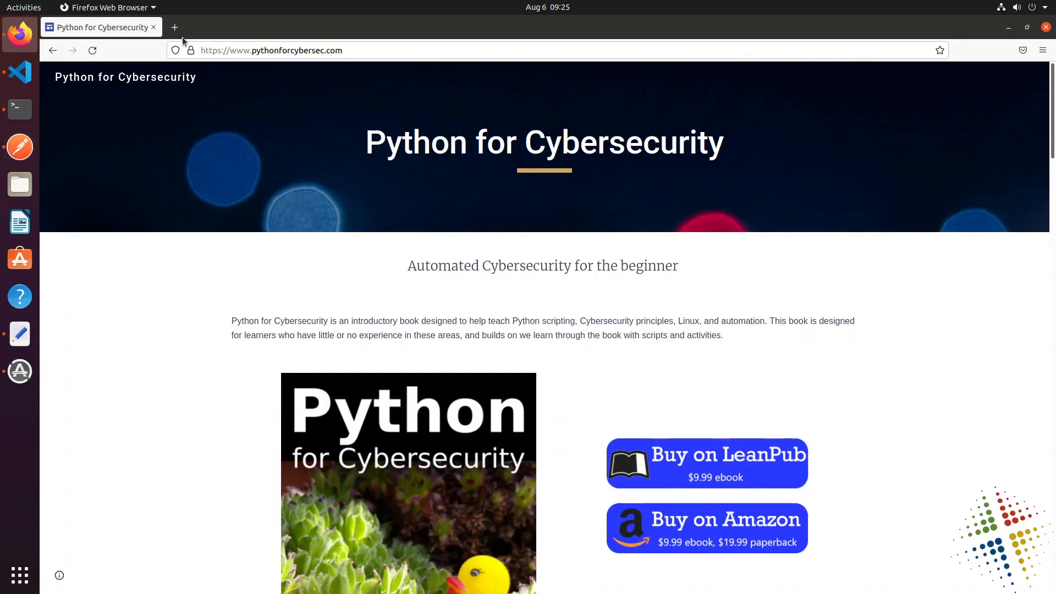
- Load haveibeenpwned.com in a new browser tab
{"action": "left_click", "coordinate": [174, 27]}
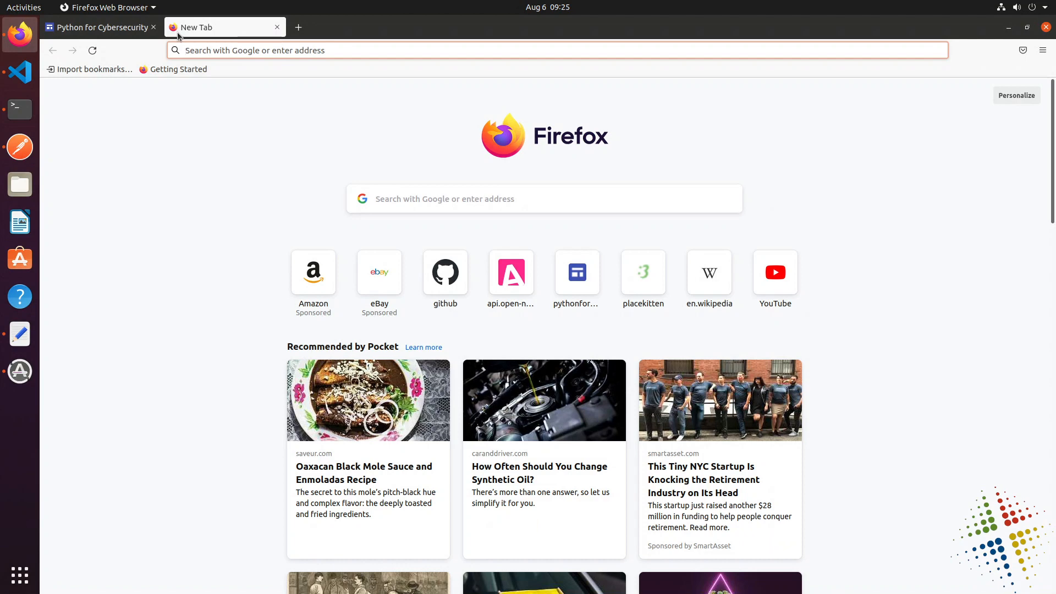
{"action": "type", "text": "haveibeenpwned.com"}
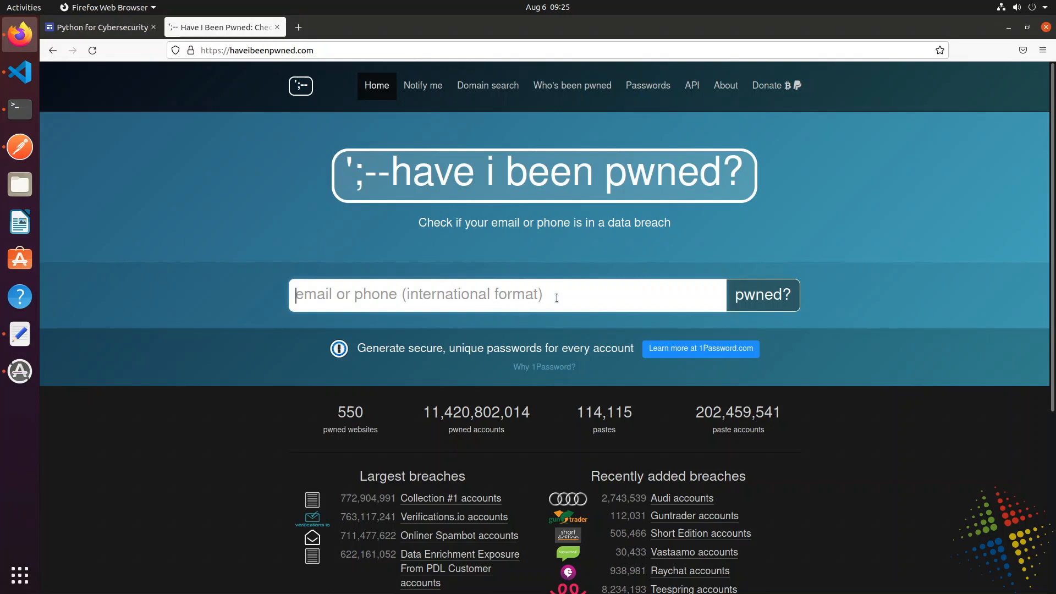
{"action": "type", "text": "example@"}
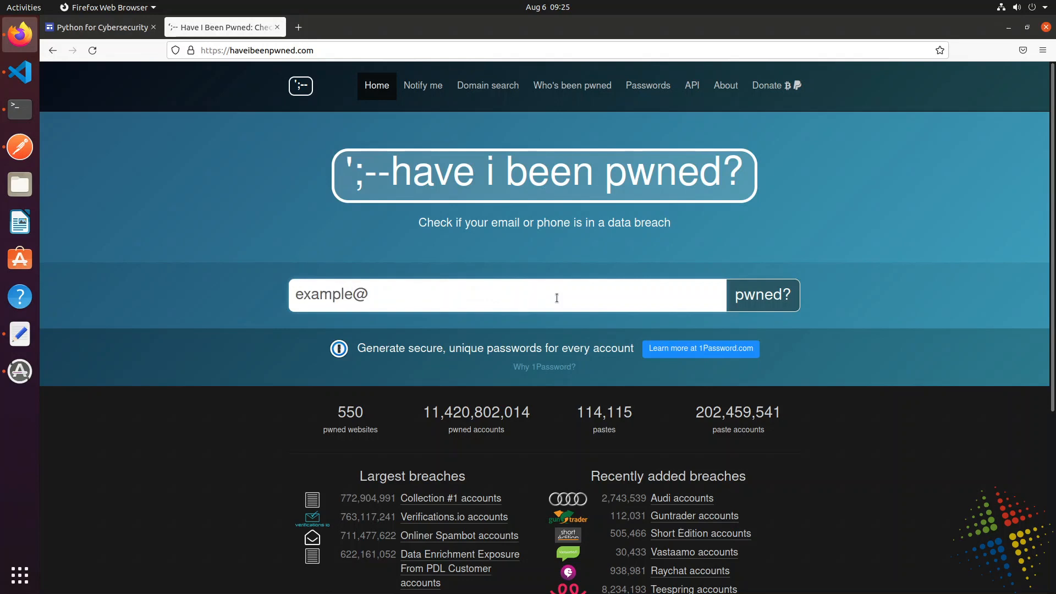
{"action": "type", "text": "example.co"}
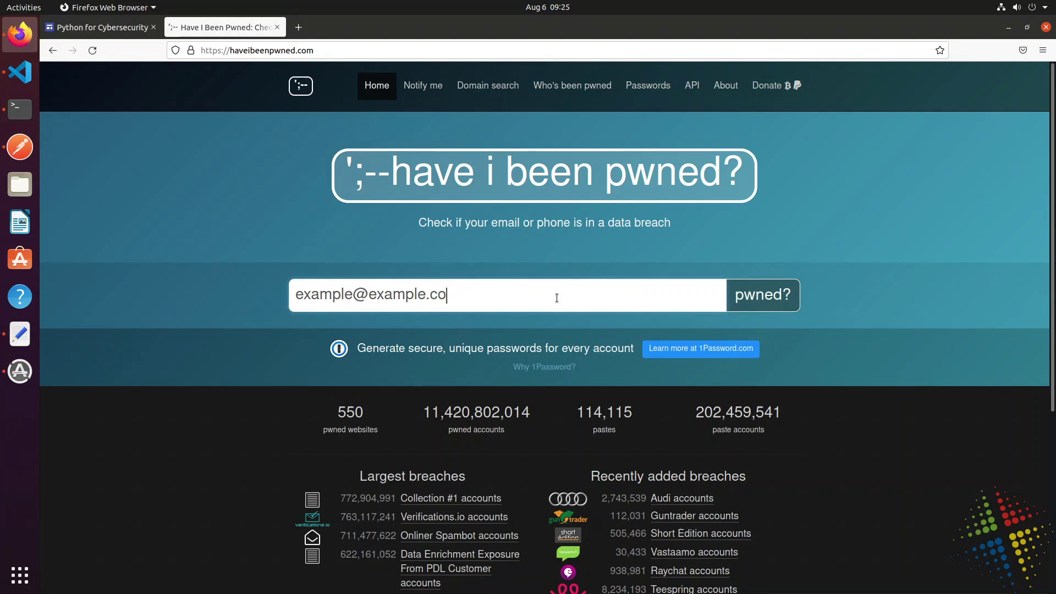
{"action": "left_click", "coordinate": [763, 295]}
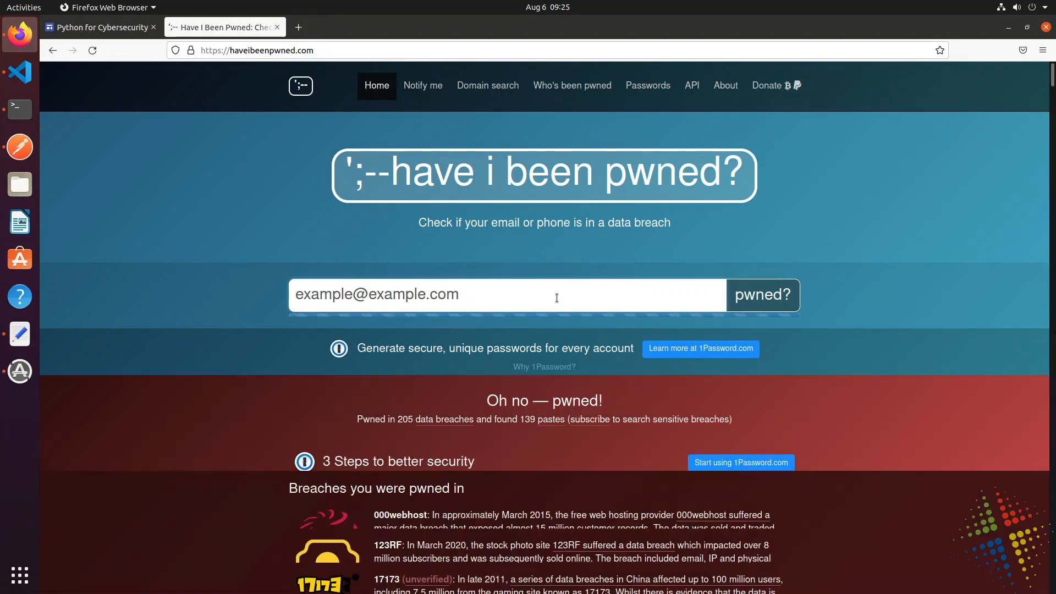
- Read through the listed breaches, highlighting the first breach descriptions
{"action": "scroll", "scroll_direction": "down", "scroll_amount": 3}
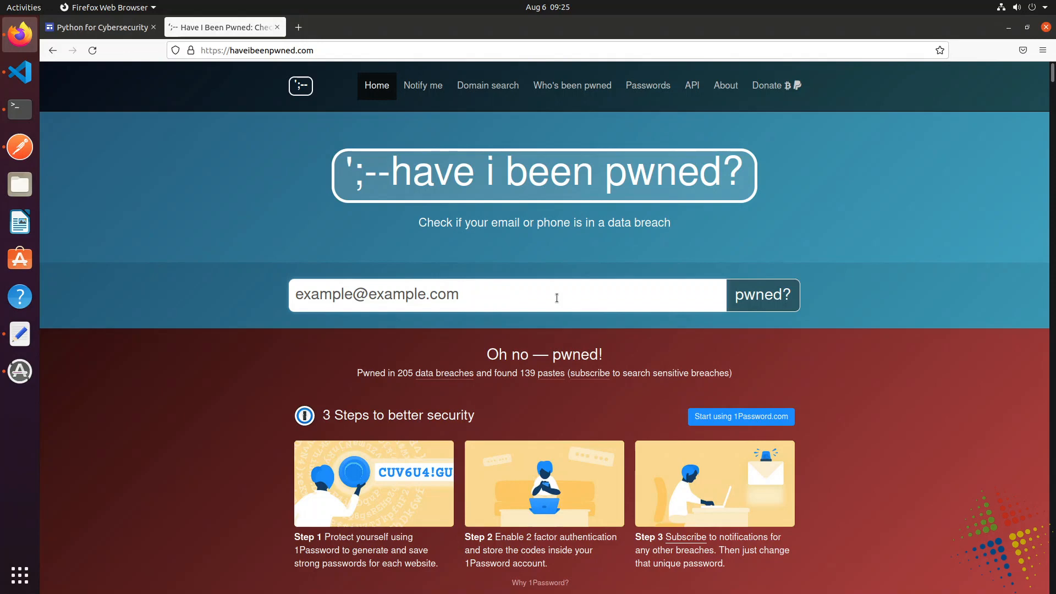
{"action": "scroll", "scroll_direction": "down", "scroll_amount": 3}
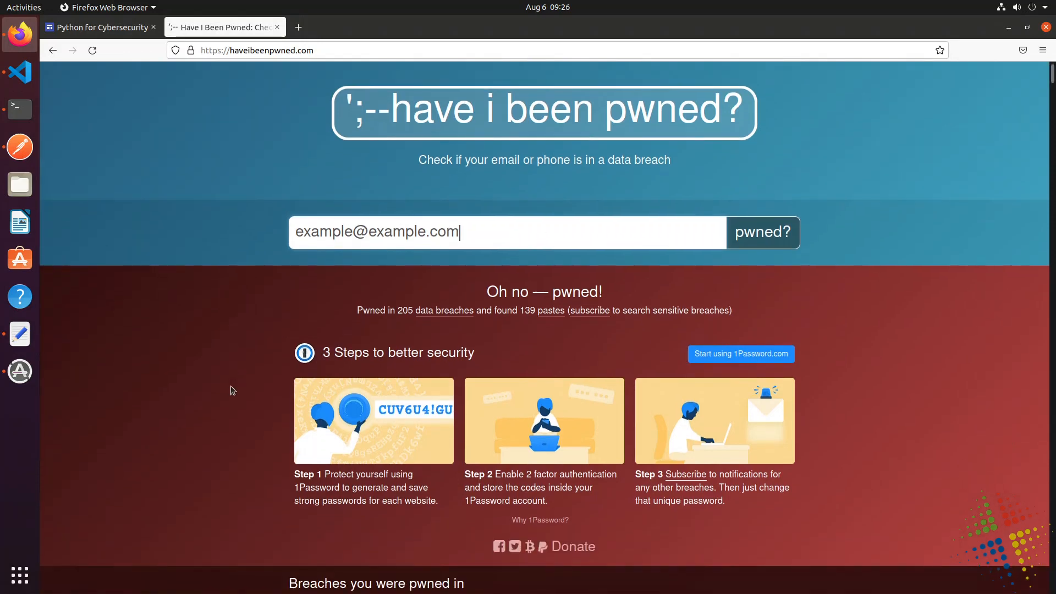
{"action": "scroll", "scroll_direction": "down", "scroll_amount": 3}
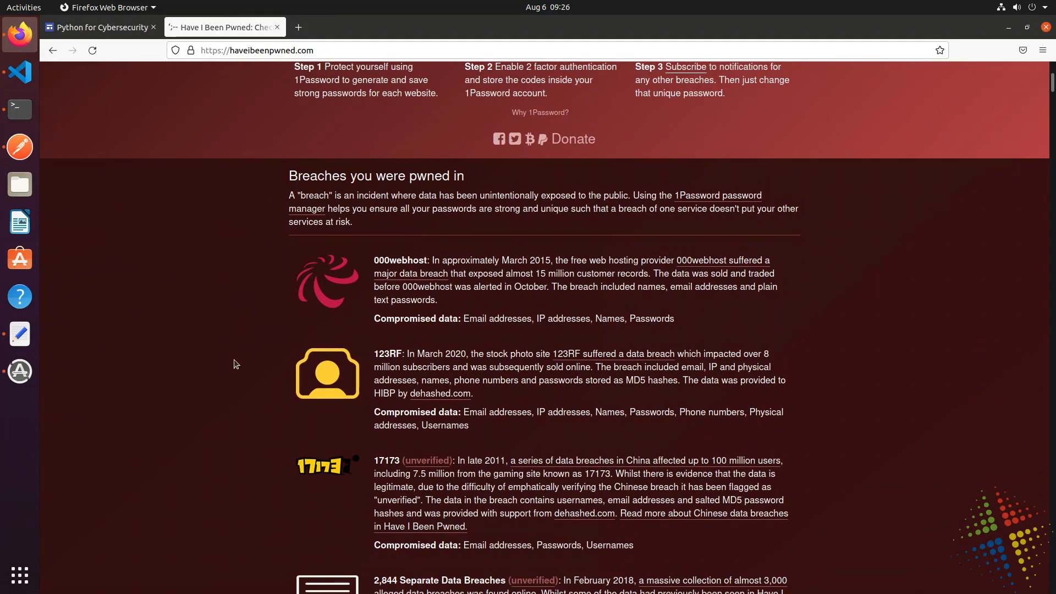
{"action": "left_click_drag", "start_coordinate": [346, 176], "coordinate": [512, 412]}
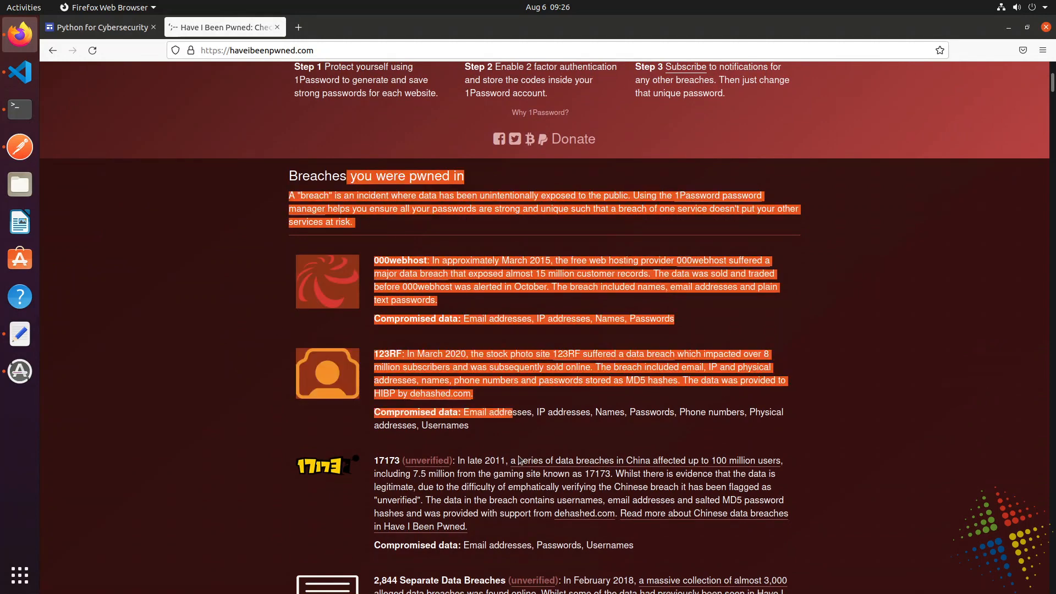
{"action": "scroll", "scroll_direction": "down", "scroll_amount": 3}
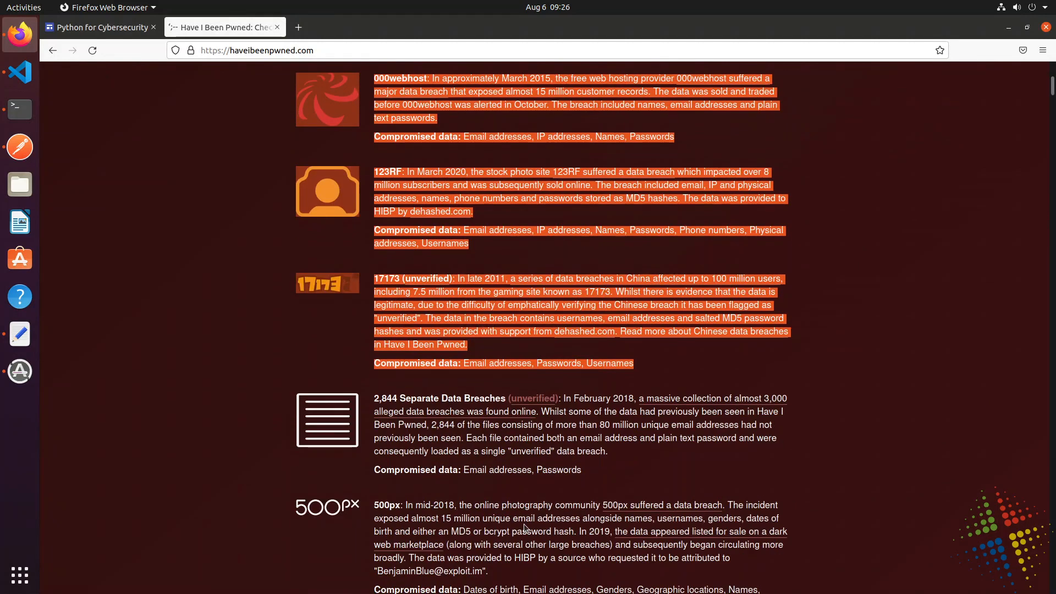
{"action": "scroll", "scroll_direction": "down", "scroll_amount": 3}
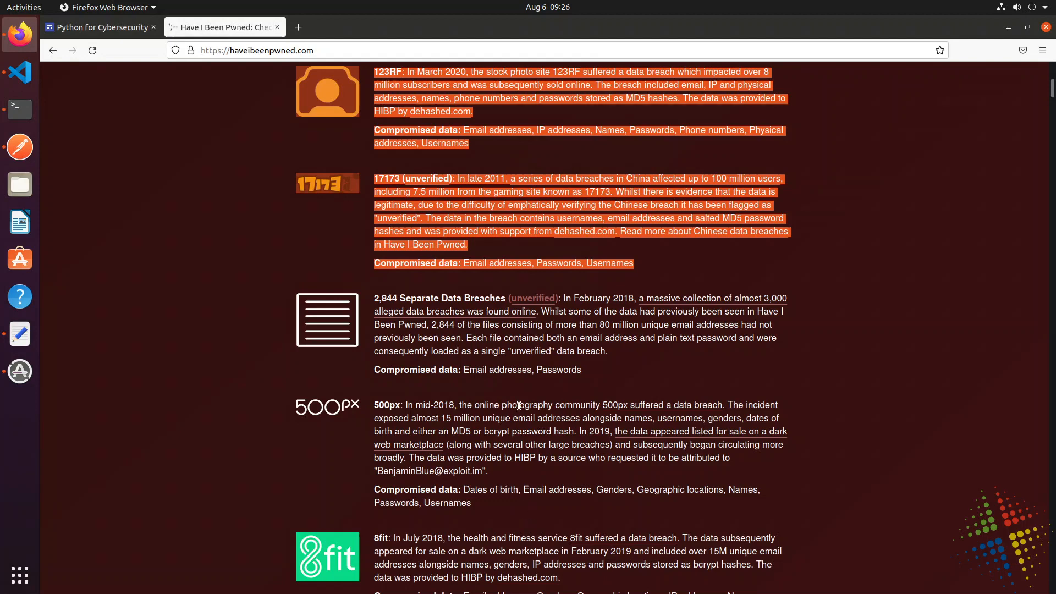
{"action": "mouse_move", "coordinate": [610, 304]}
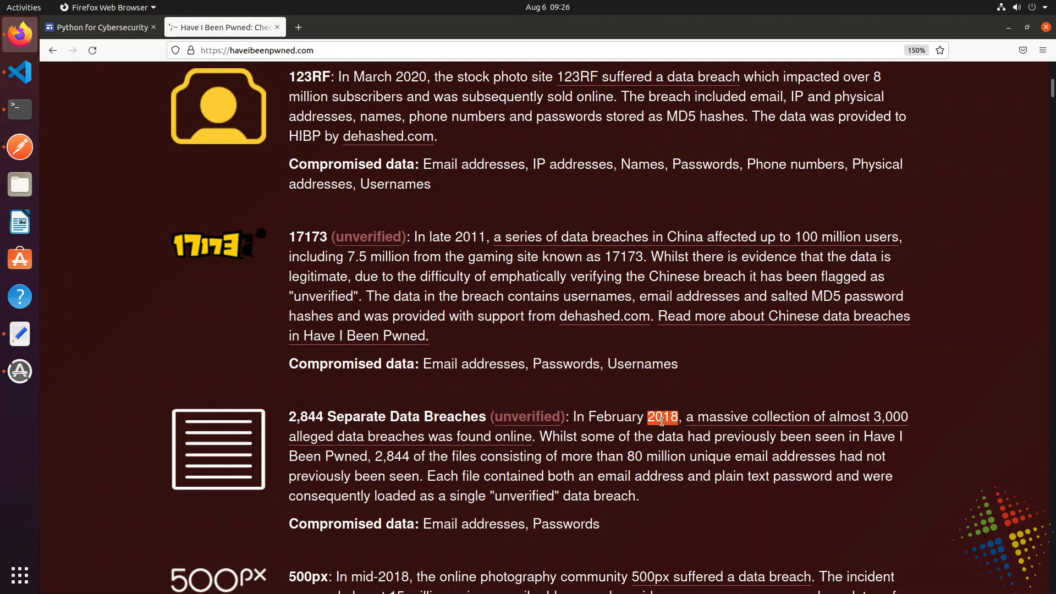
{"action": "mouse_move", "coordinate": [851, 389]}
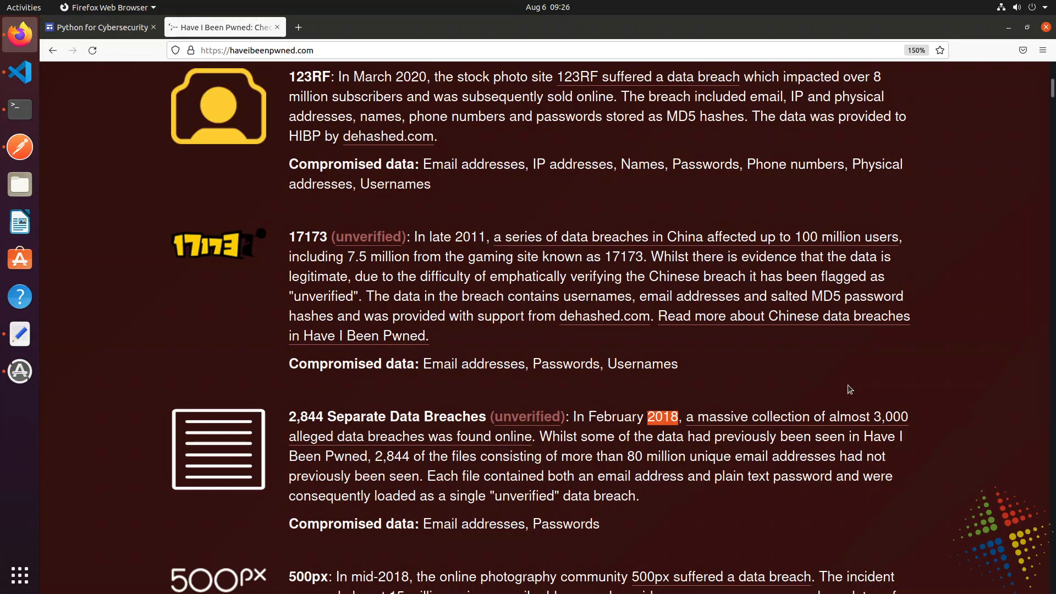
{"action": "mouse_move", "coordinate": [22, 343]}
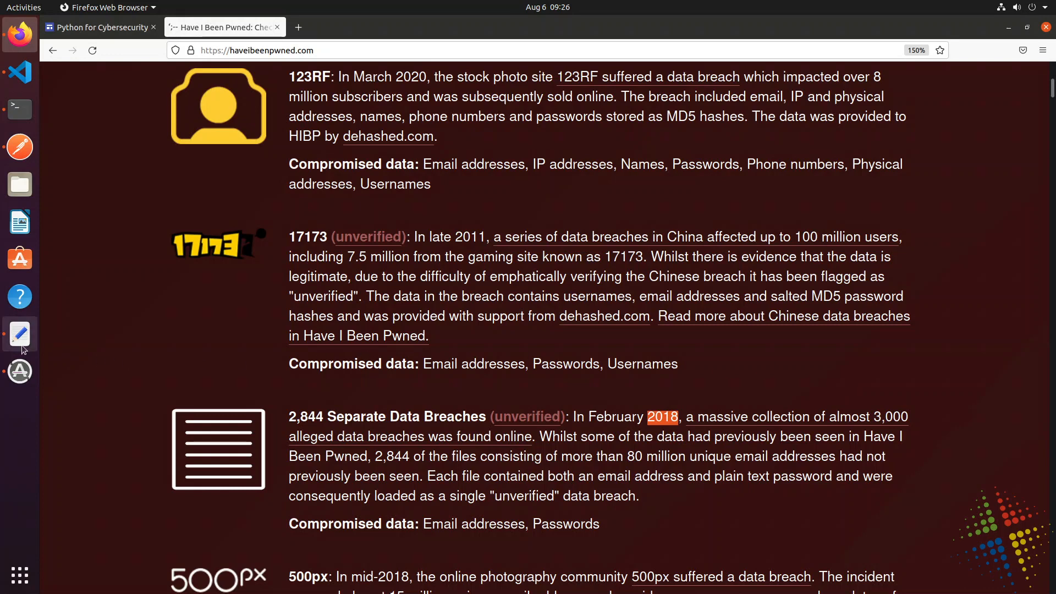
{"action": "left_click", "coordinate": [19, 335]}
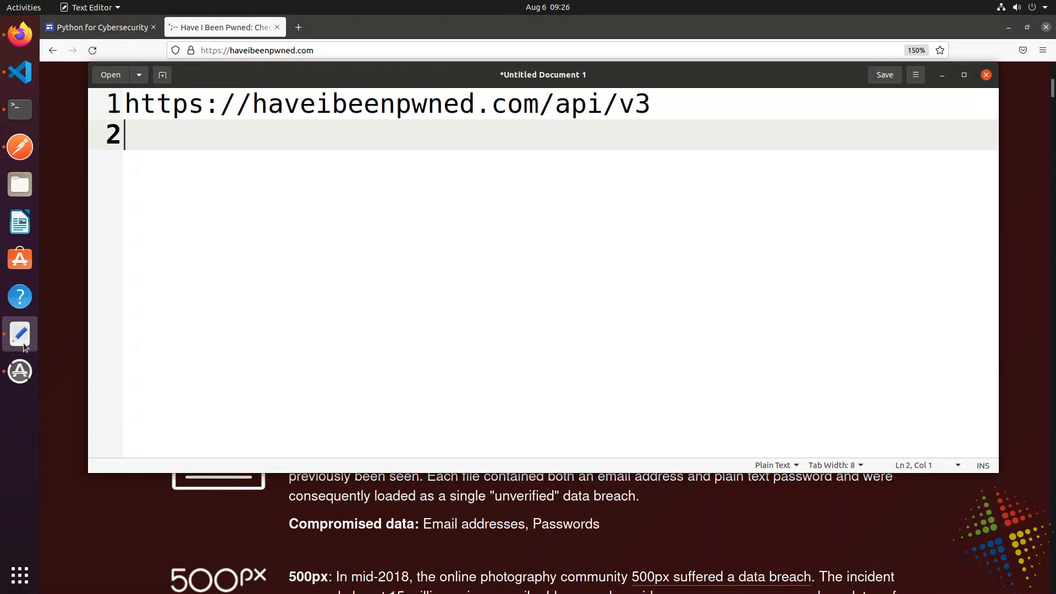
{"action": "mouse_move", "coordinate": [640, 177]}
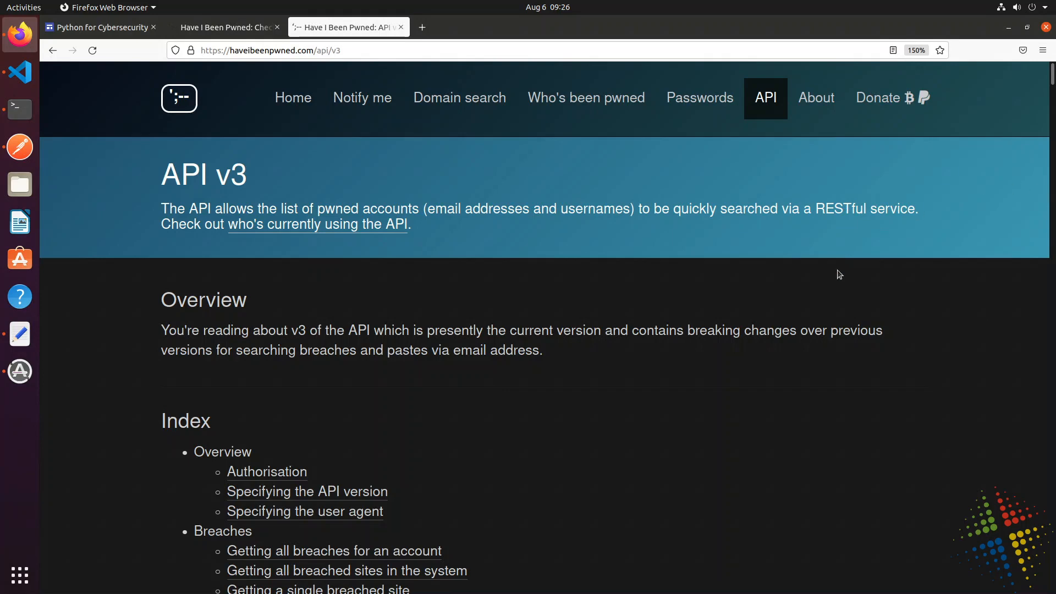
- Browse the API v3 documentation index down to the Pwned Passwords section
{"action": "scroll", "scroll_direction": "down", "scroll_amount": 3}
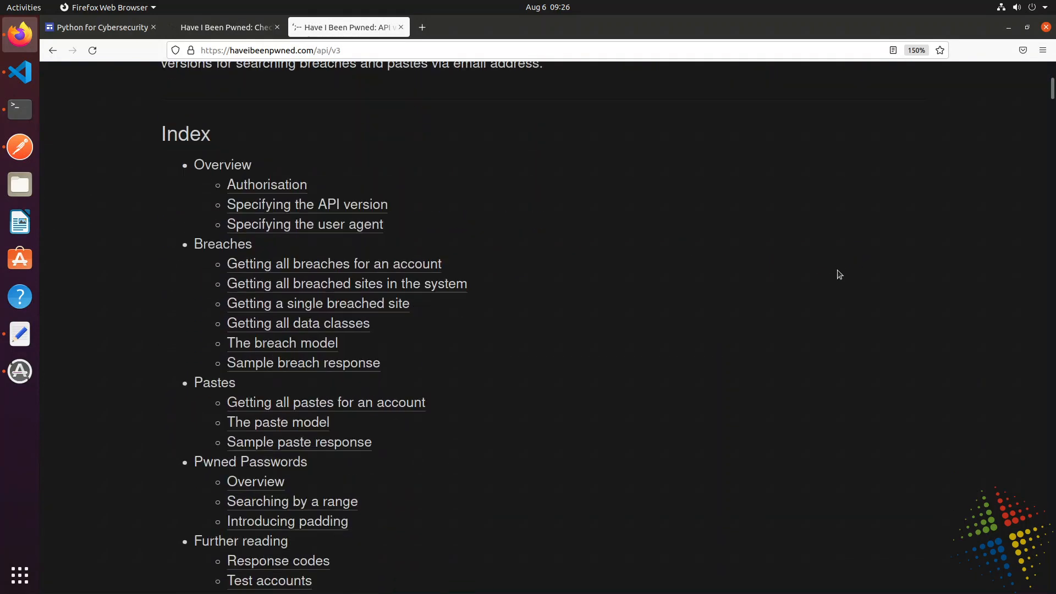
{"action": "mouse_move", "coordinate": [246, 269]}
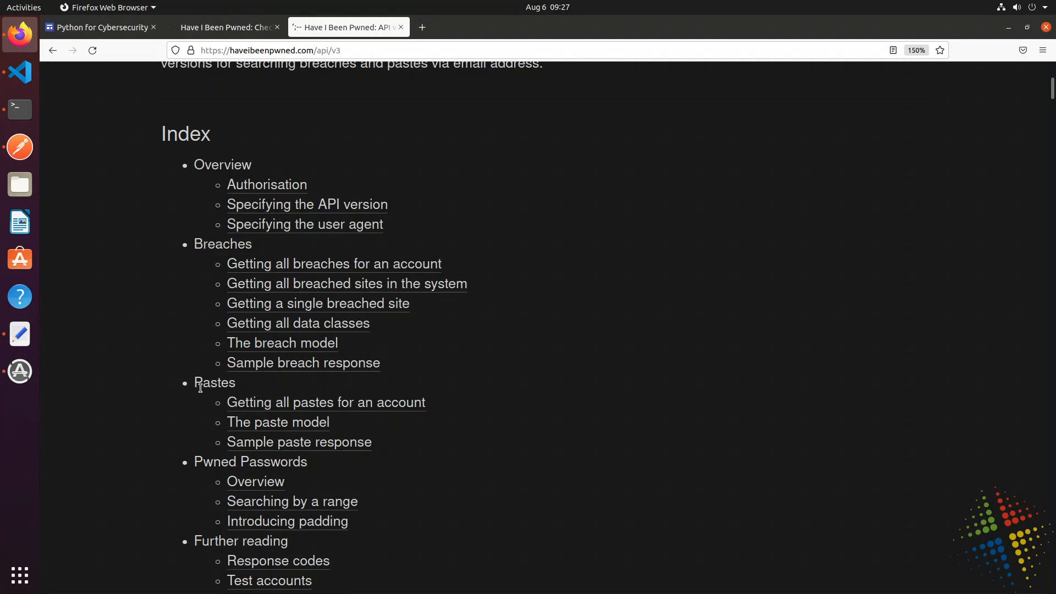
{"action": "double_click", "coordinate": [214, 383]}
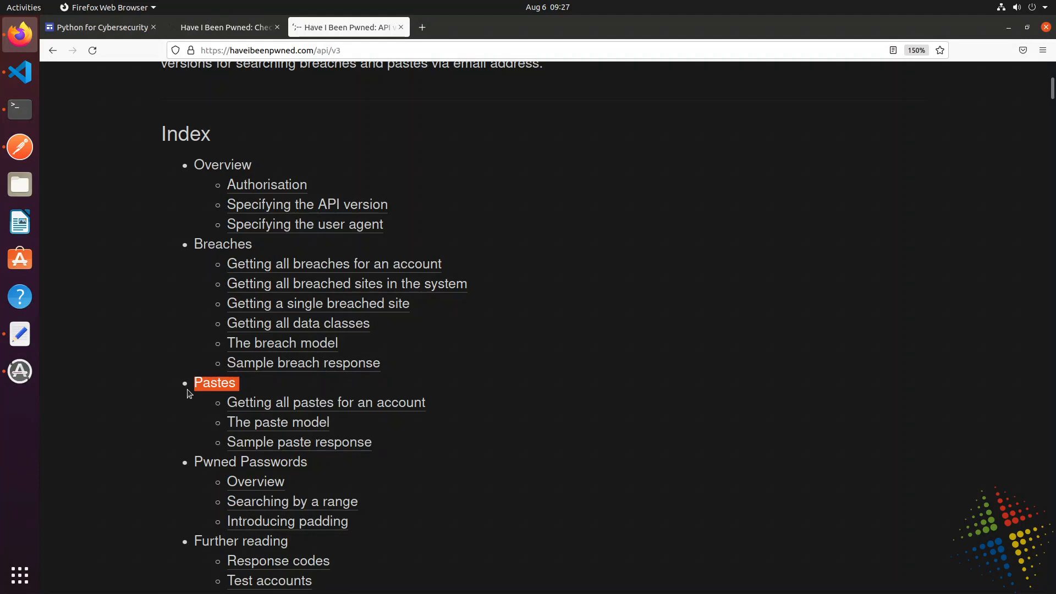
{"action": "scroll", "scroll_direction": "down", "scroll_amount": 3}
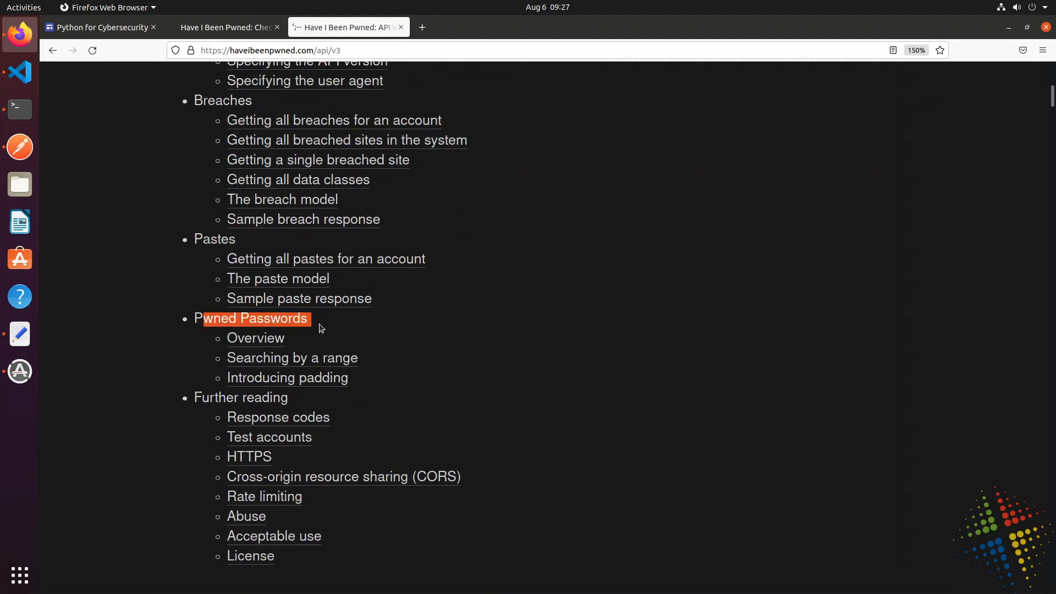
{"action": "mouse_move", "coordinate": [327, 435]}
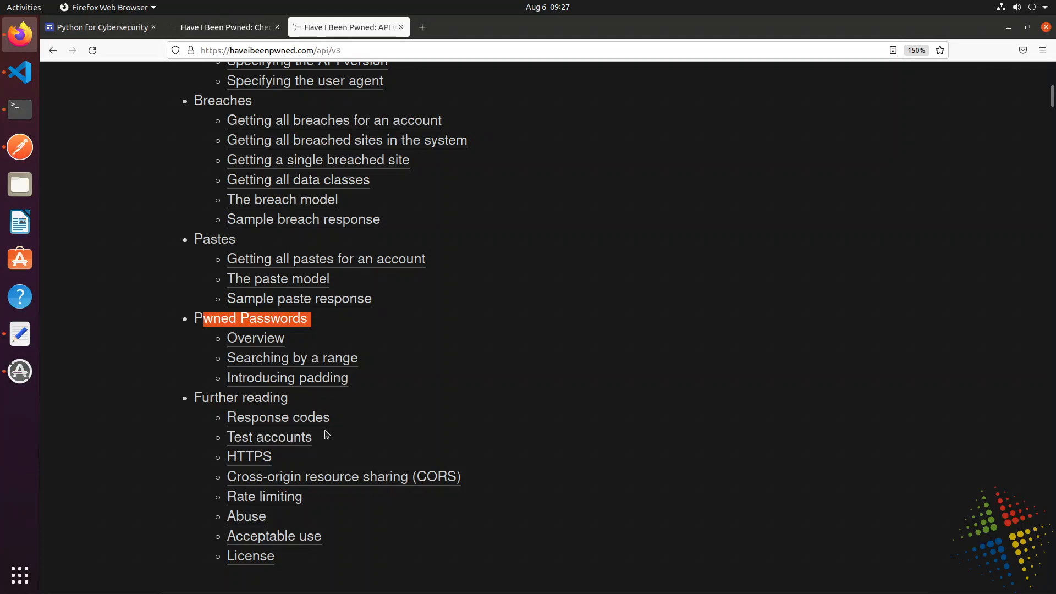
{"action": "mouse_move", "coordinate": [262, 537]}
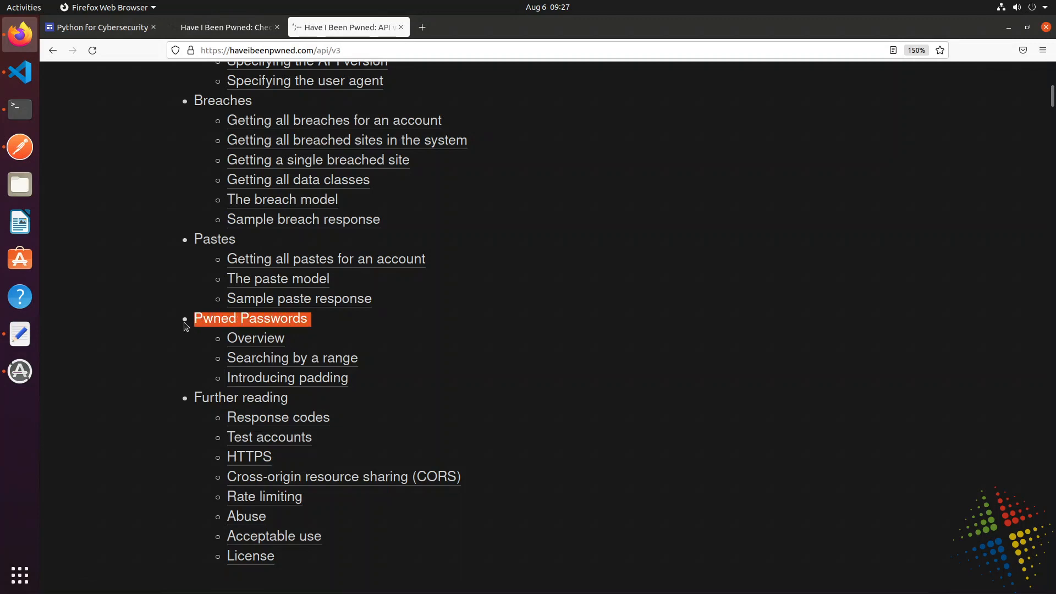
{"action": "mouse_move", "coordinate": [262, 339]}
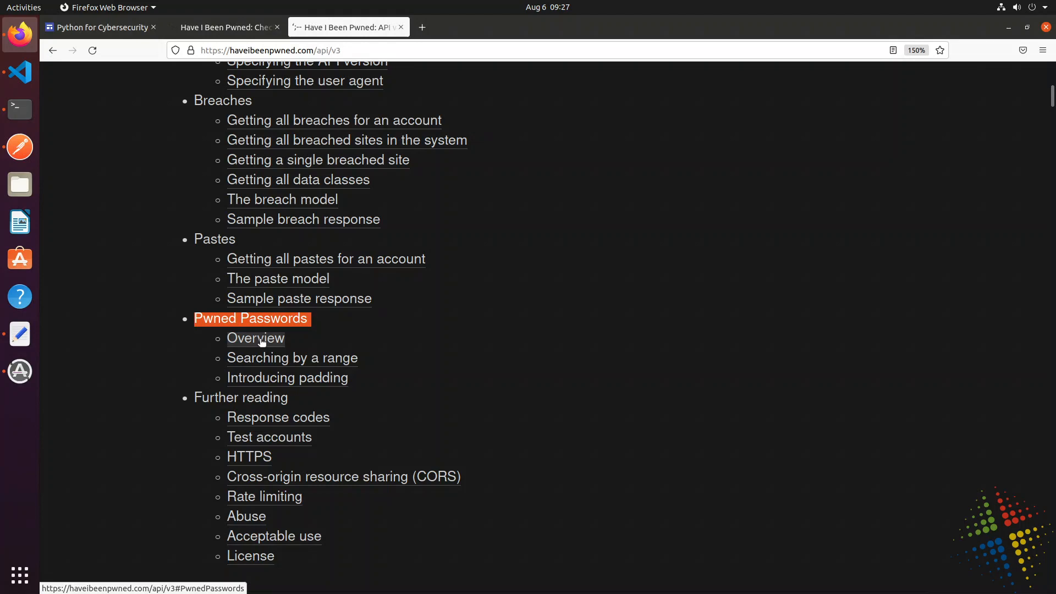
{"action": "left_click", "coordinate": [256, 339]}
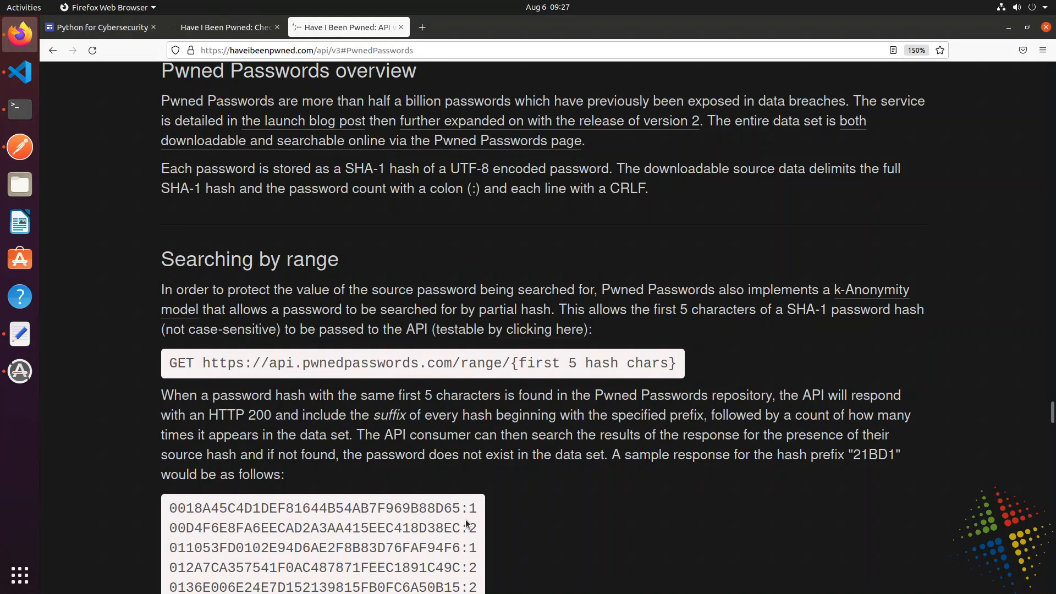
{"action": "mouse_move", "coordinate": [131, 261]}
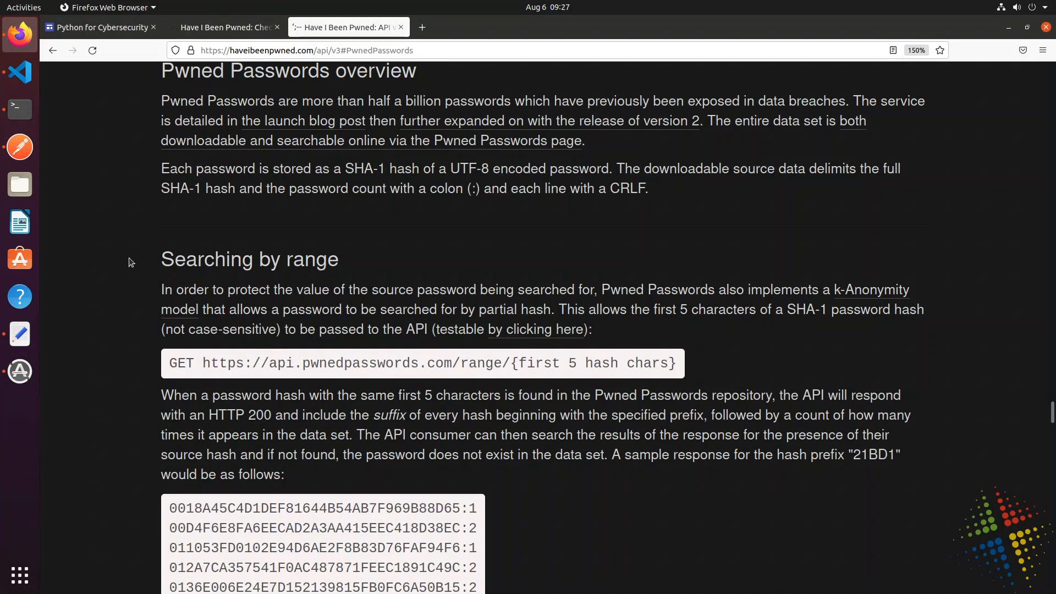
{"action": "double_click", "coordinate": [249, 258]}
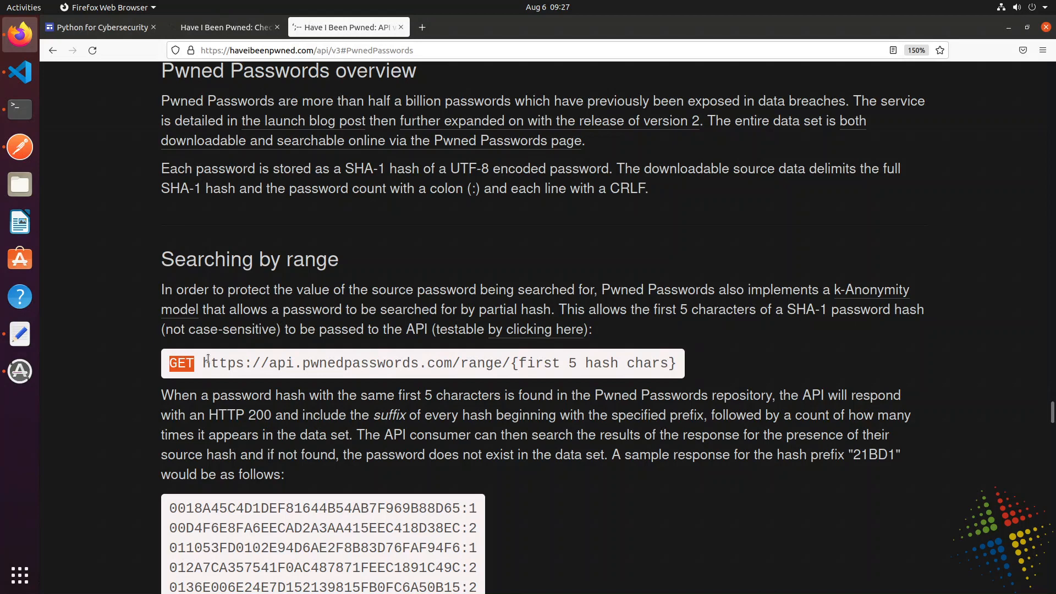
{"action": "left_click_drag", "start_coordinate": [202, 363], "coordinate": [470, 363]}
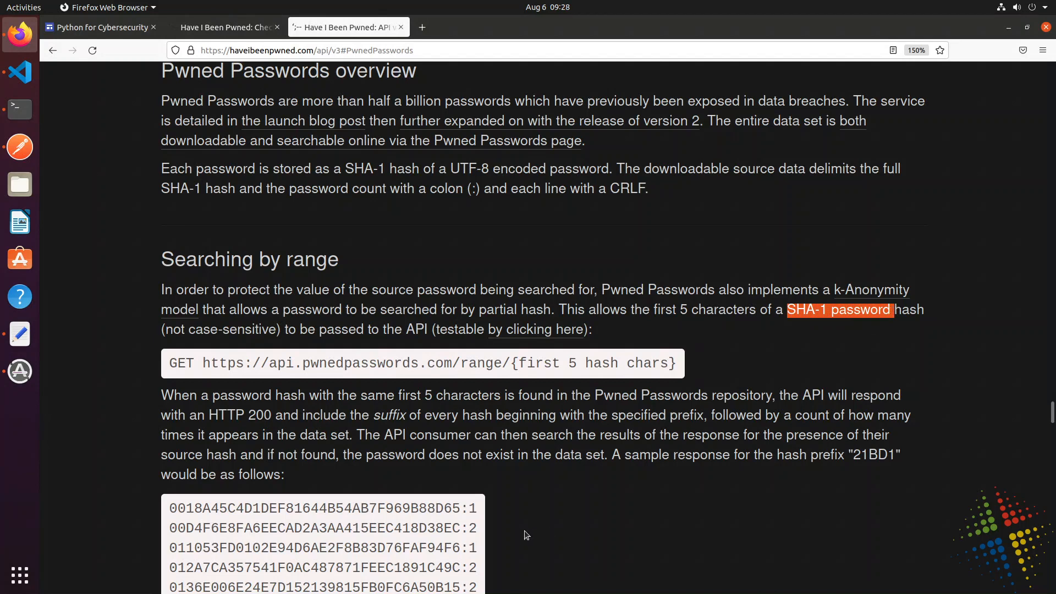
{"action": "mouse_move", "coordinate": [171, 401]}
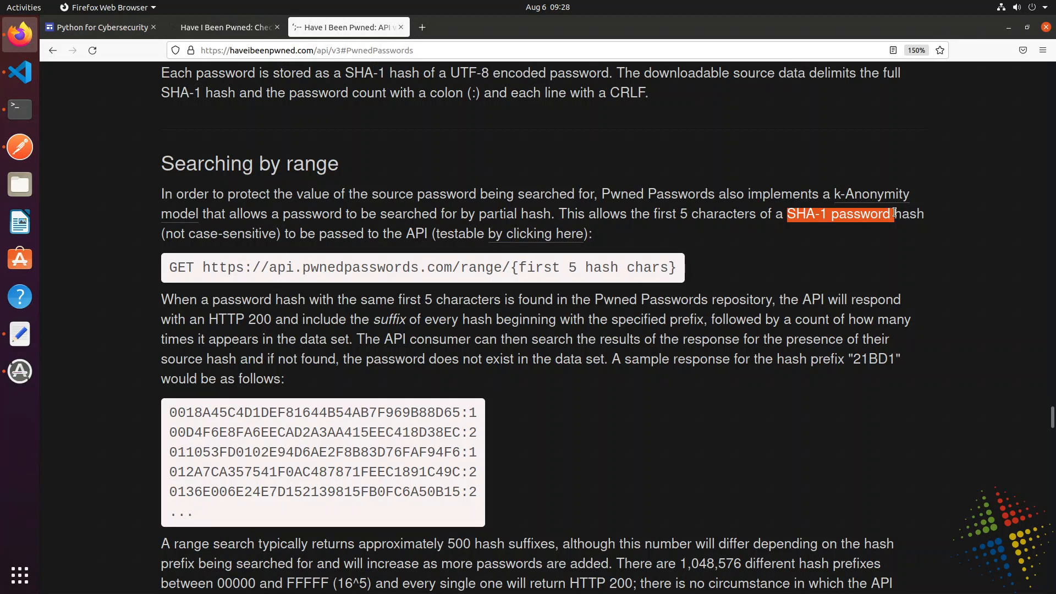
{"action": "mouse_move", "coordinate": [840, 206]}
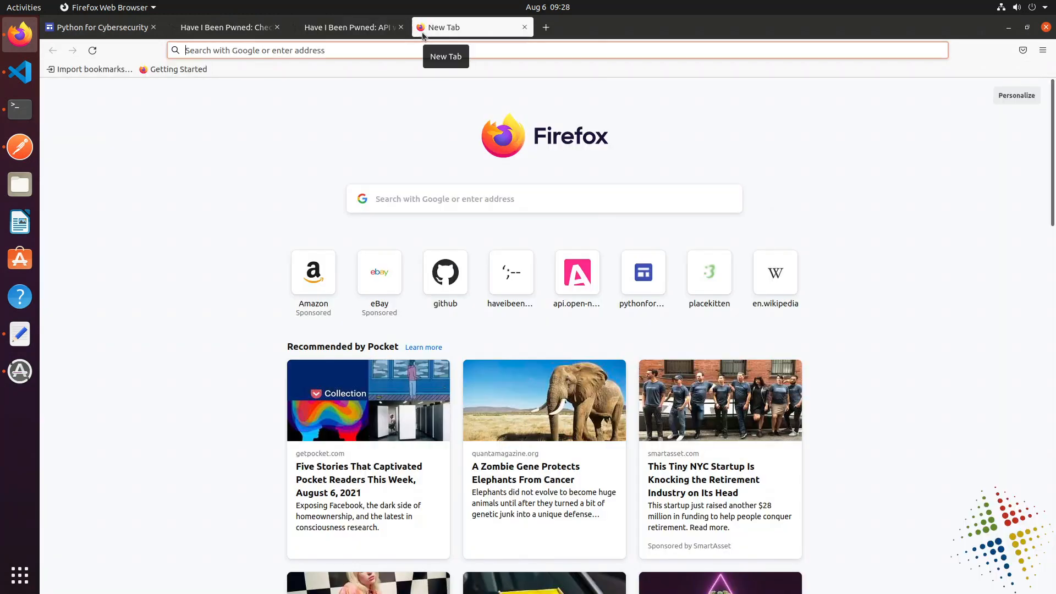
- Search Google for an online SHA-1 hash tool, dismissing Firefox's post-update welcome dialog
{"action": "type", "text": "online sho"}
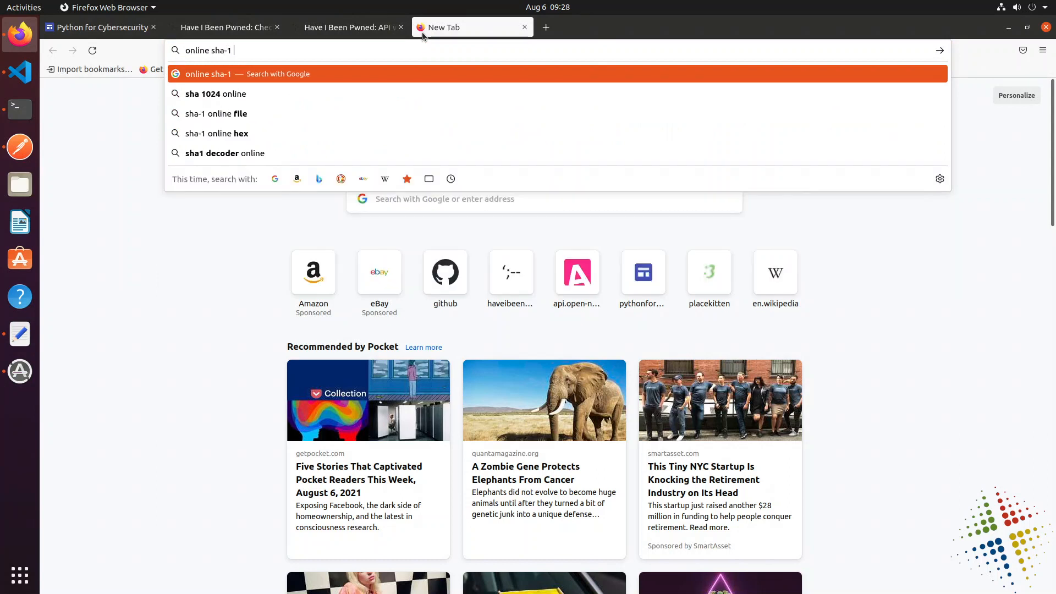
{"action": "key", "text": "Return"}
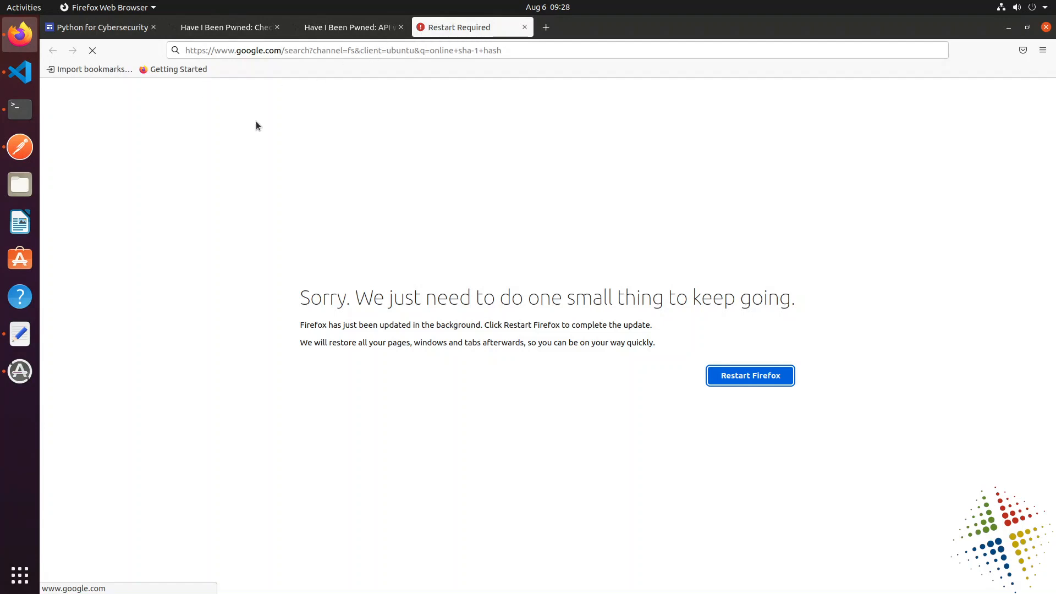
{"action": "mouse_move", "coordinate": [783, 380]}
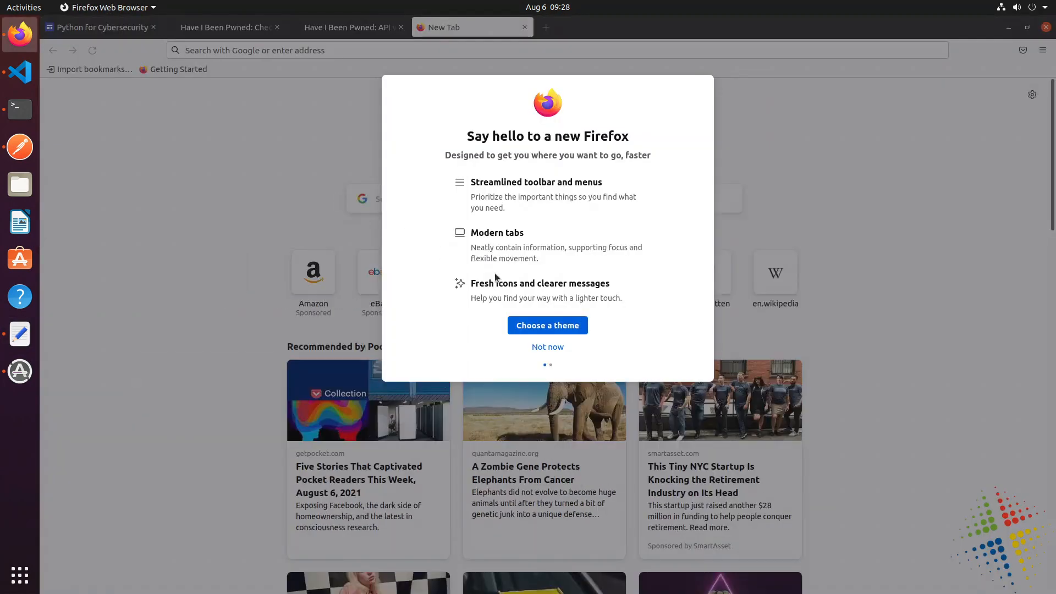
{"action": "left_click", "coordinate": [548, 346]}
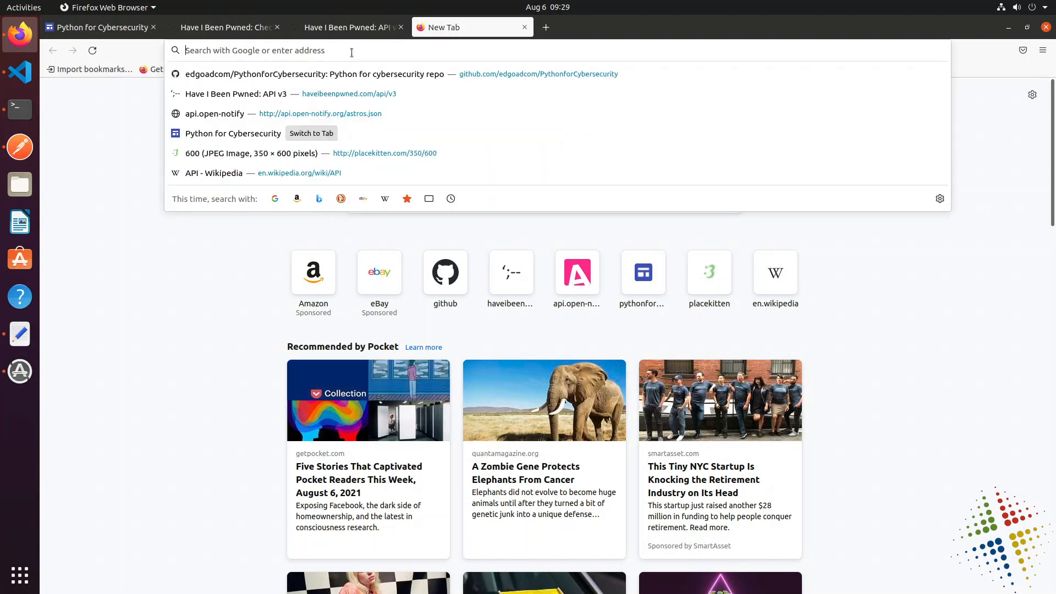
{"action": "type", "text": "oneline sha1 h"}
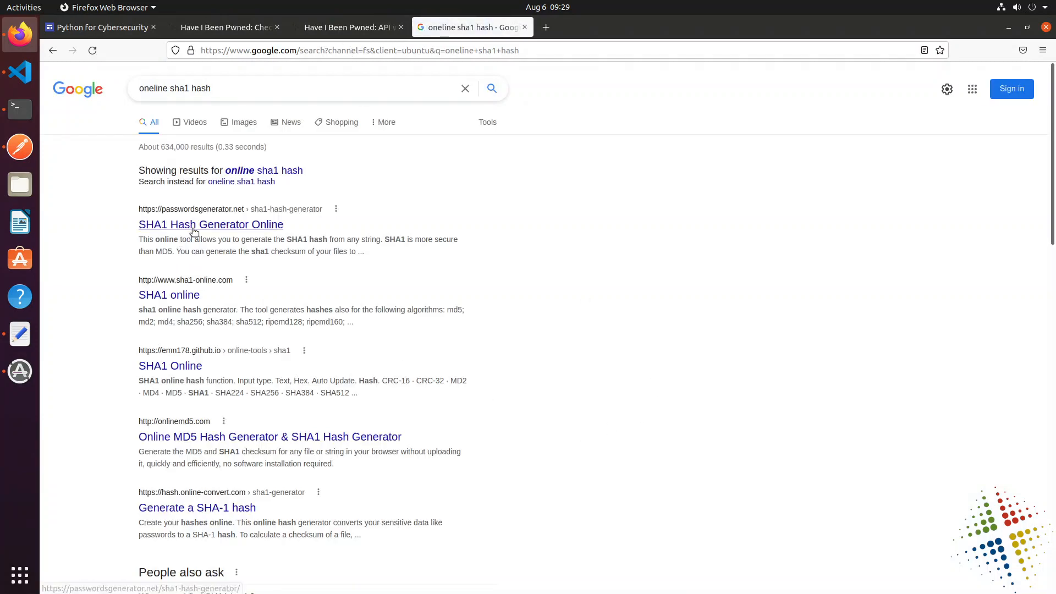
- Open the passwordsgenerator.net SHA1 Hash Generator from the search results
{"action": "key", "text": "ctrl+plus"}
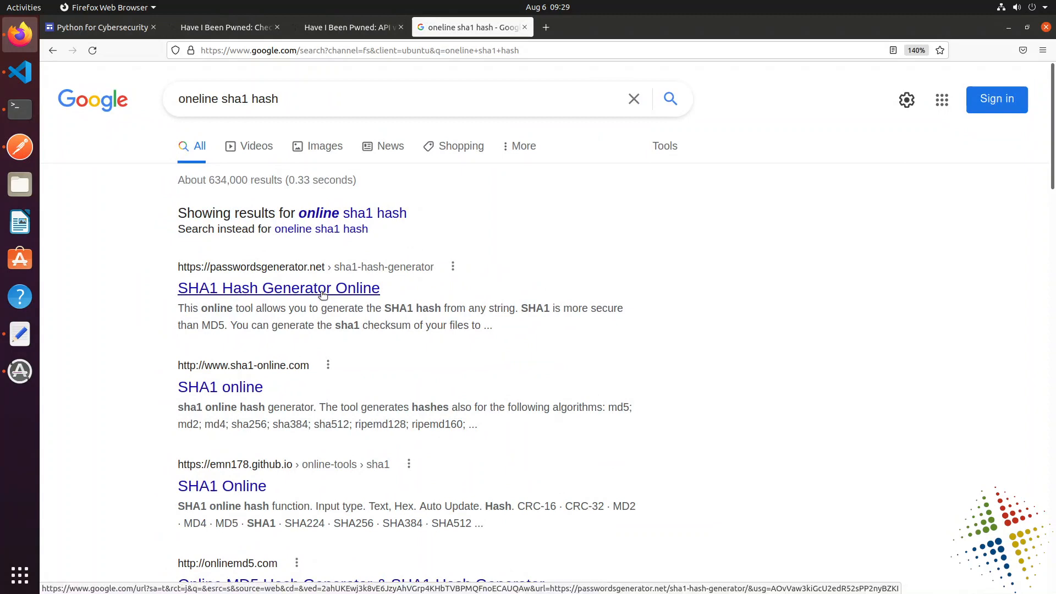
{"action": "left_click", "coordinate": [279, 288]}
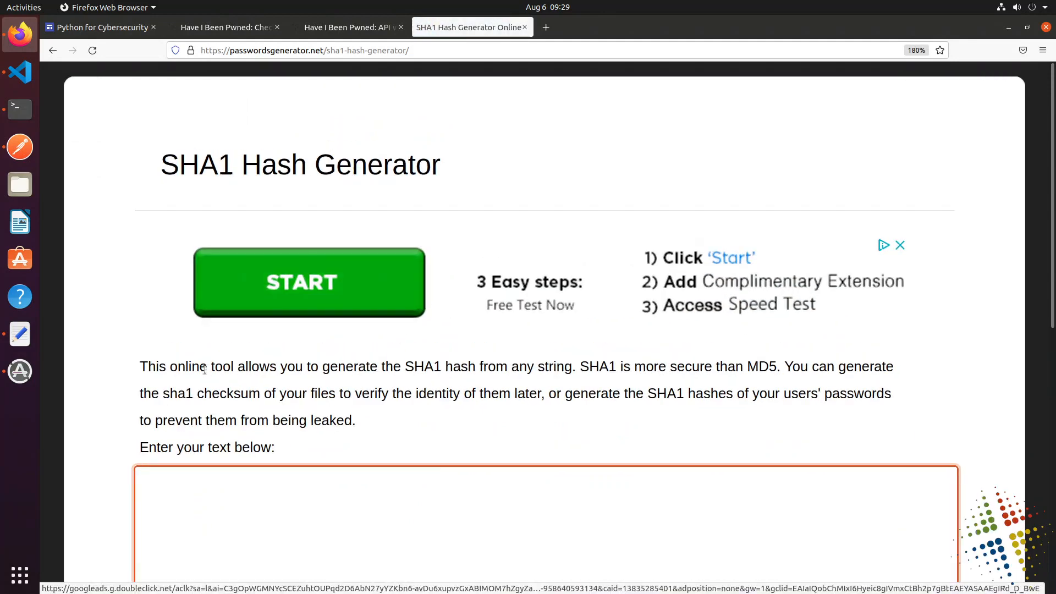
{"action": "scroll", "scroll_direction": "down", "scroll_amount": 3}
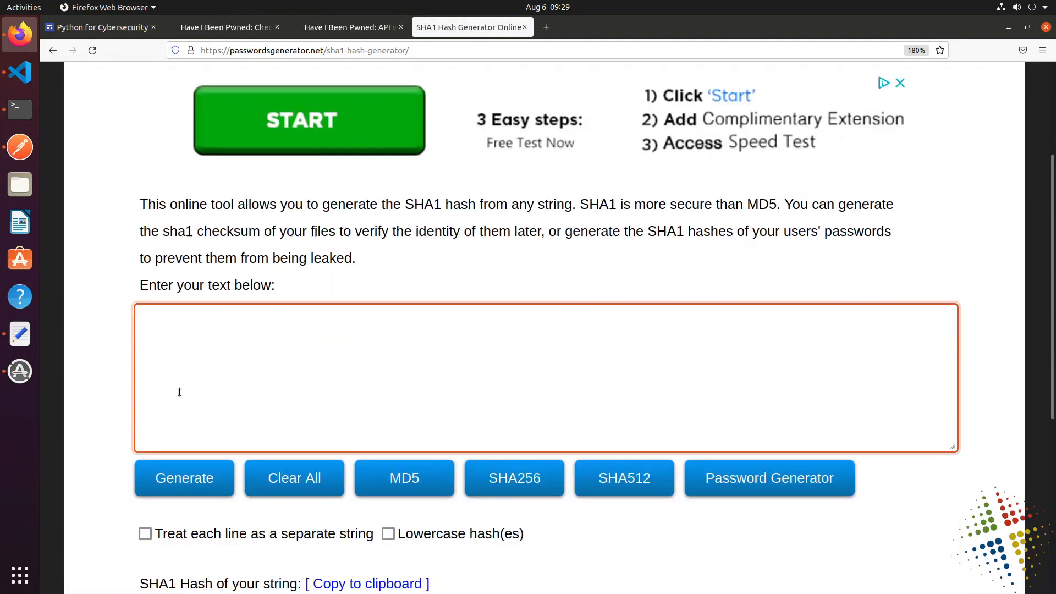
{"action": "scroll", "scroll_direction": "down", "scroll_amount": 3}
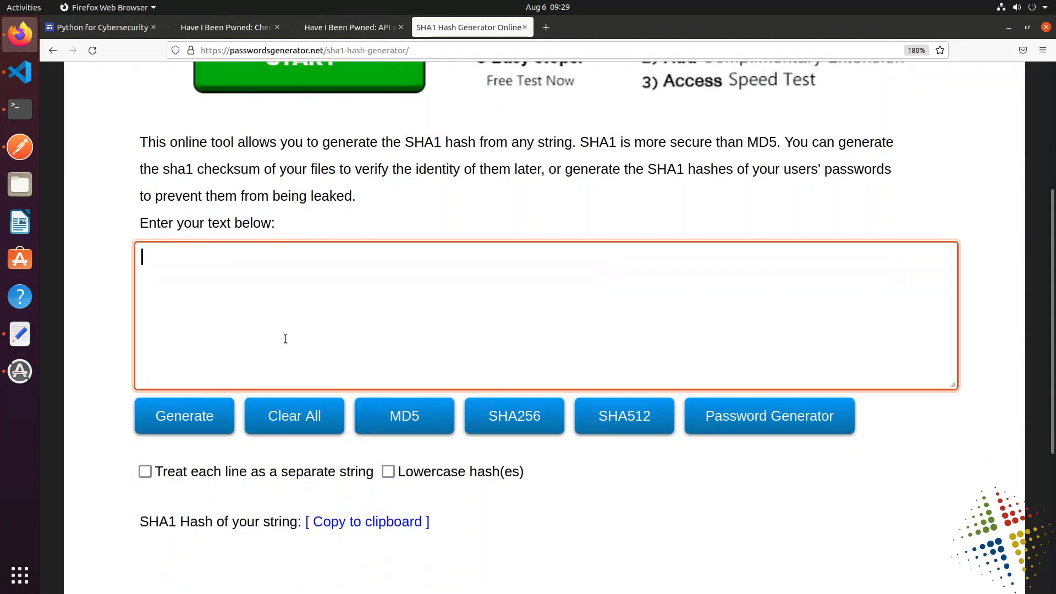
- Hash qwerty, producing B1B3773A05C0ED0176787A4F1574FF0075F7521E
{"action": "type", "text": "qwert"}
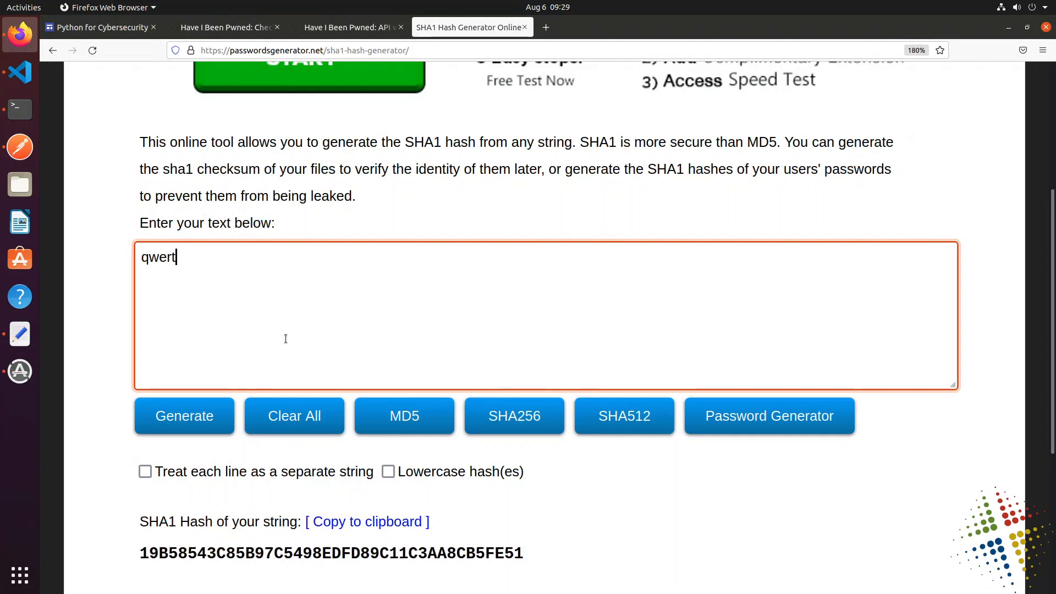
{"action": "type", "text": "y"}
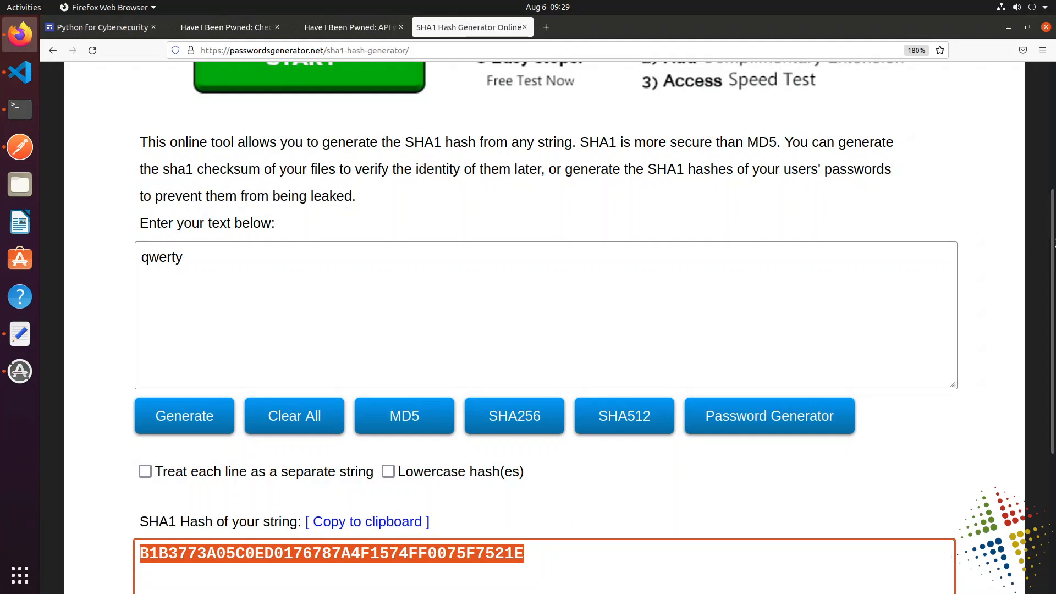
{"action": "scroll", "scroll_direction": "down", "scroll_amount": 3}
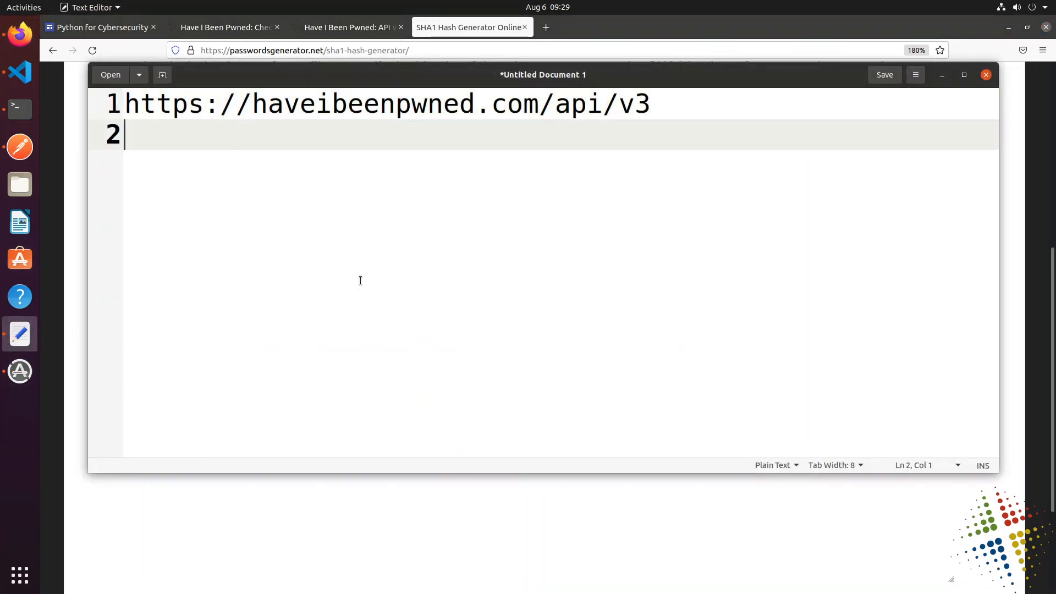
- Record the qwerty hash in the notes and split a copy into prefix B1B37 and its suffix
{"action": "type", "text": "B1B3773A05C0ED0176787A4F1574FF0075F7521E"}
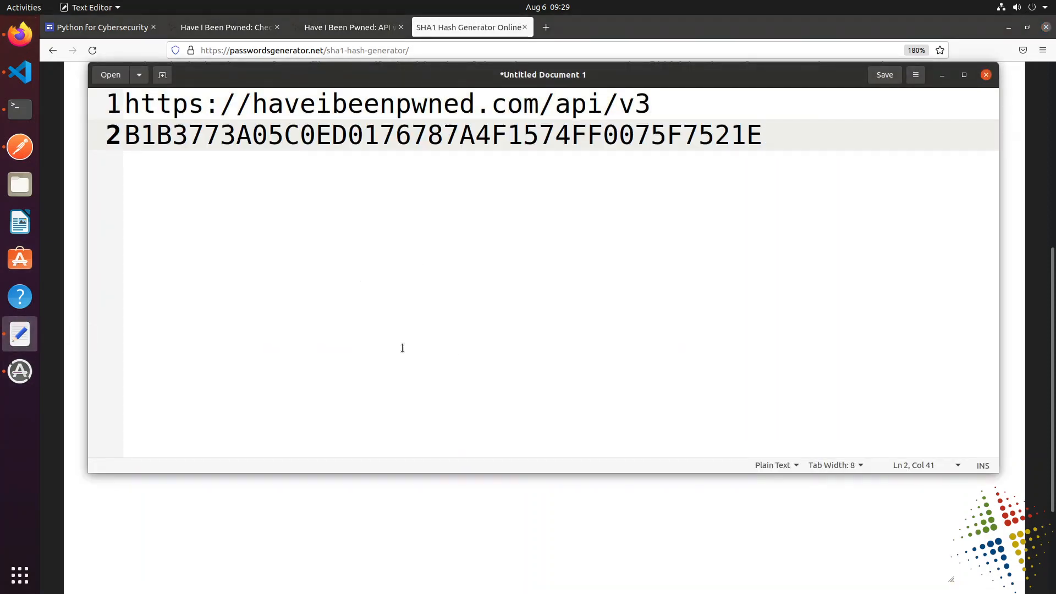
{"action": "key", "text": "Return"}
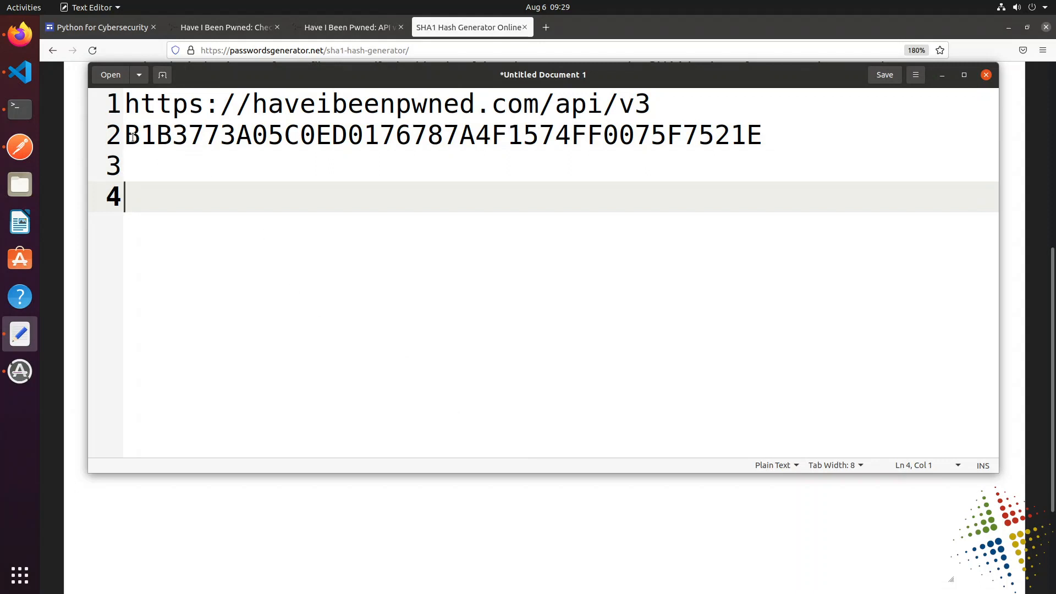
{"action": "left_click", "coordinate": [129, 135]}
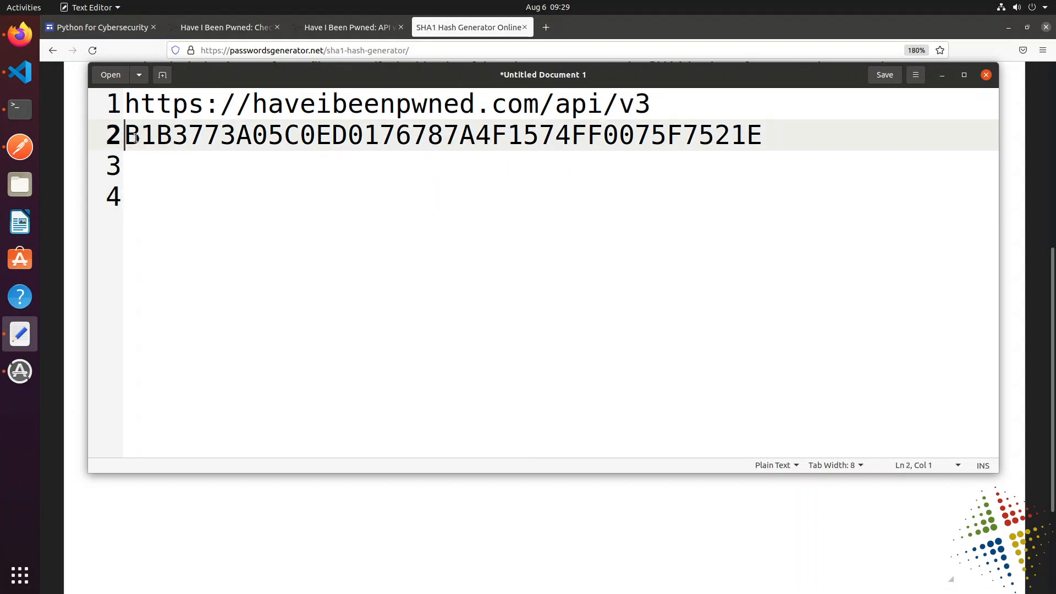
{"action": "left_click_drag", "start_coordinate": [124, 134], "coordinate": [204, 134]}
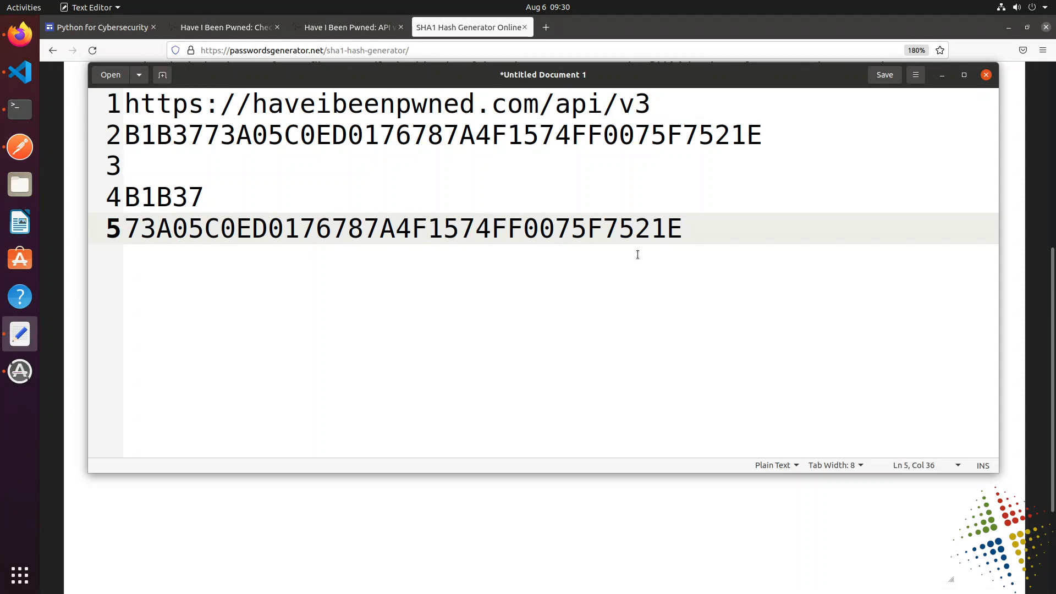
{"action": "left_click", "coordinate": [350, 27]}
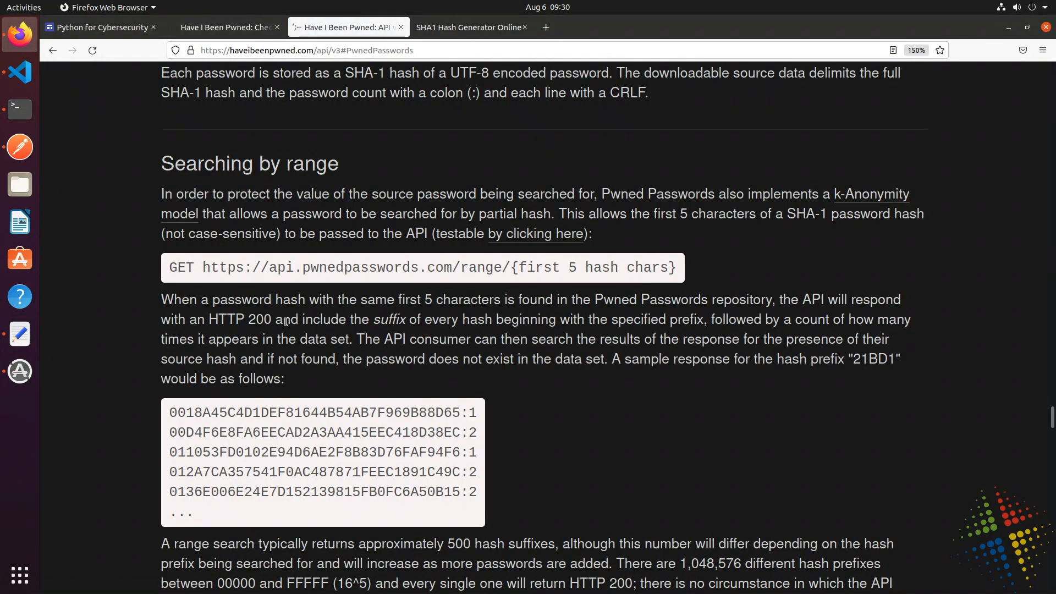
{"action": "left_click_drag", "start_coordinate": [337, 267], "coordinate": [510, 268]}
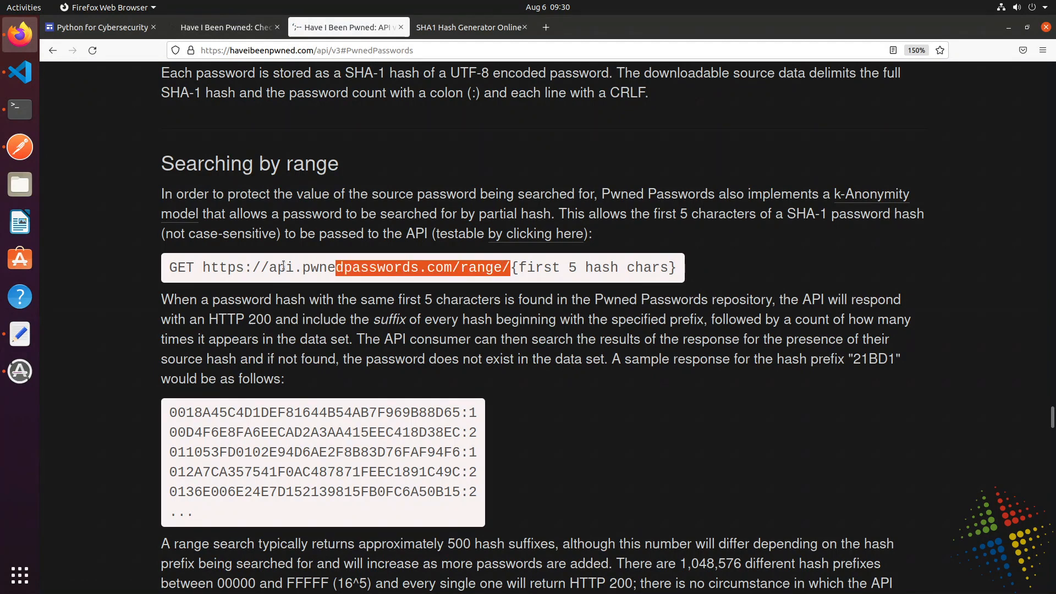
{"action": "left_click_drag", "start_coordinate": [337, 267], "coordinate": [202, 267]}
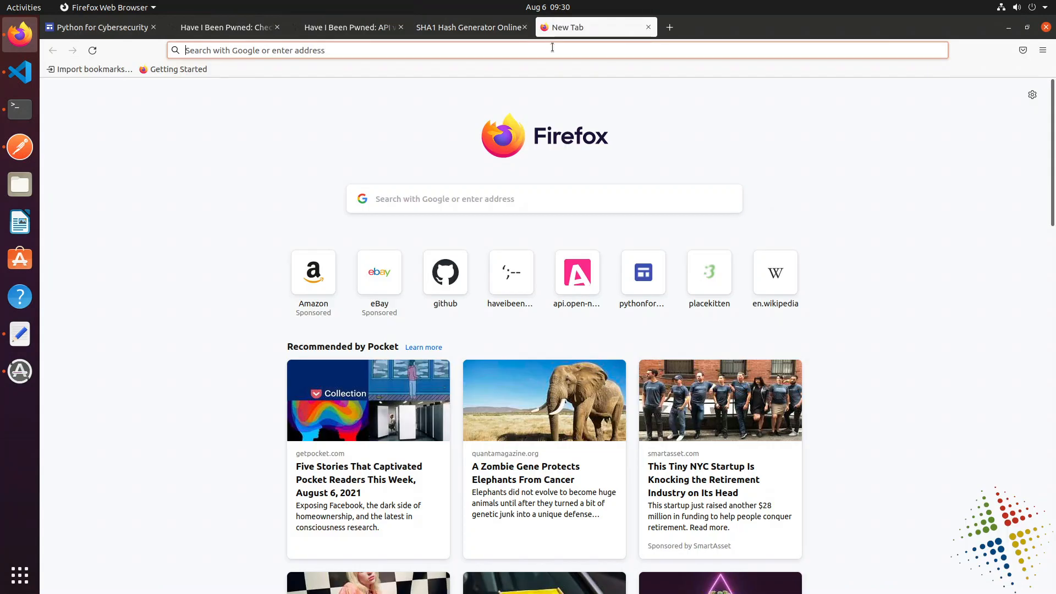
{"action": "type", "text": "https://api.pwnedpasswords.com/range/"}
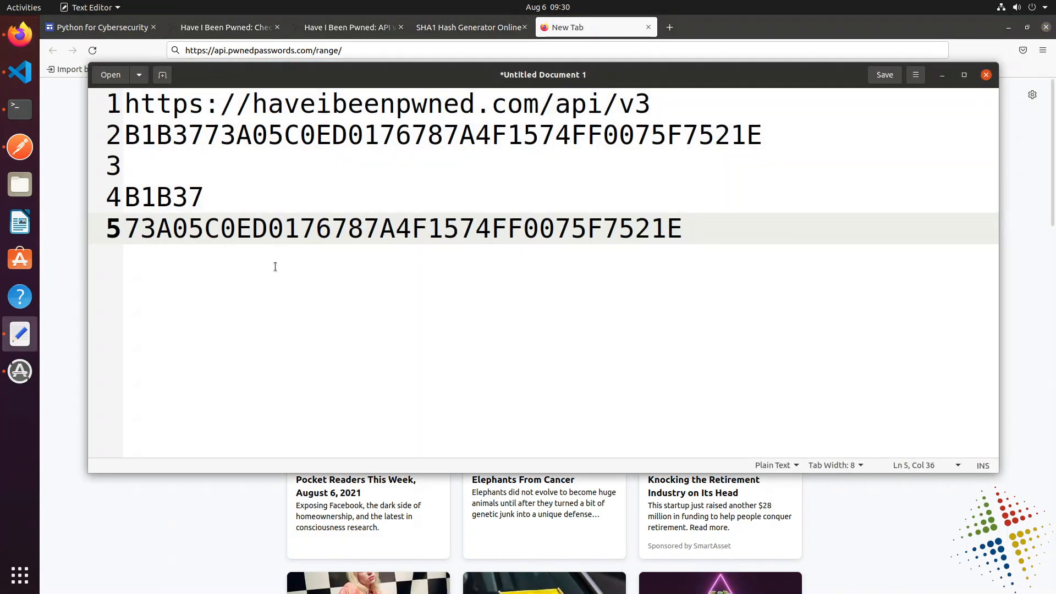
{"action": "double_click", "coordinate": [163, 197]}
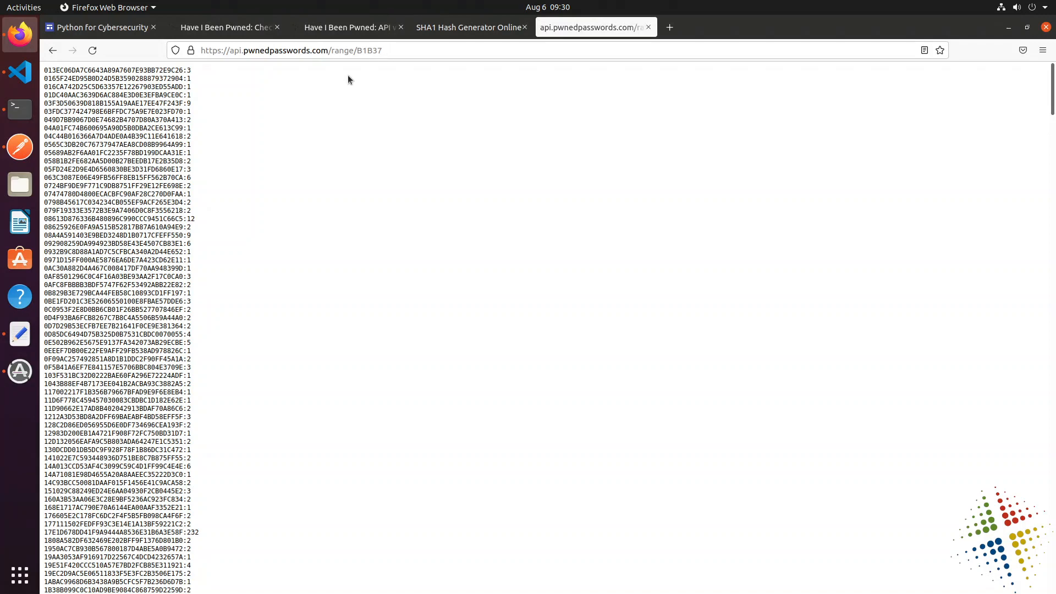
{"action": "left_click", "coordinate": [20, 148]}
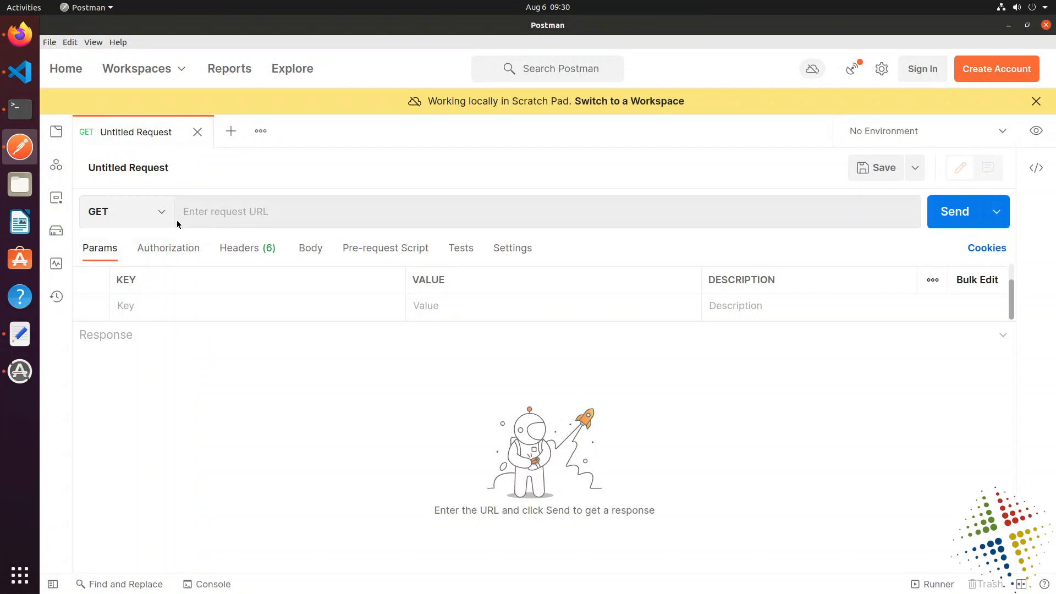
{"action": "mouse_move", "coordinate": [102, 224]}
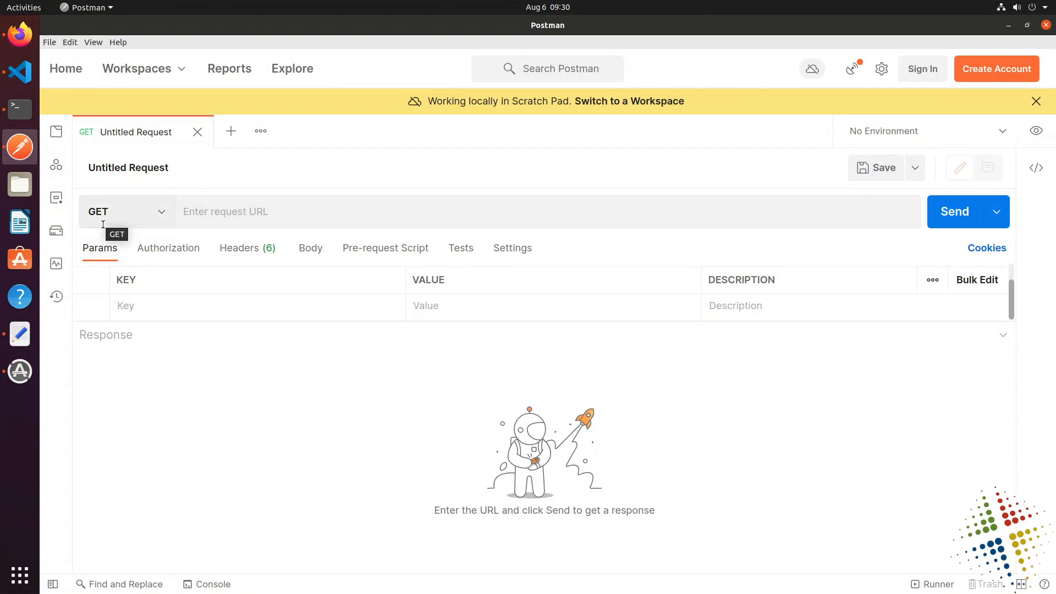
{"action": "mouse_move", "coordinate": [104, 229]}
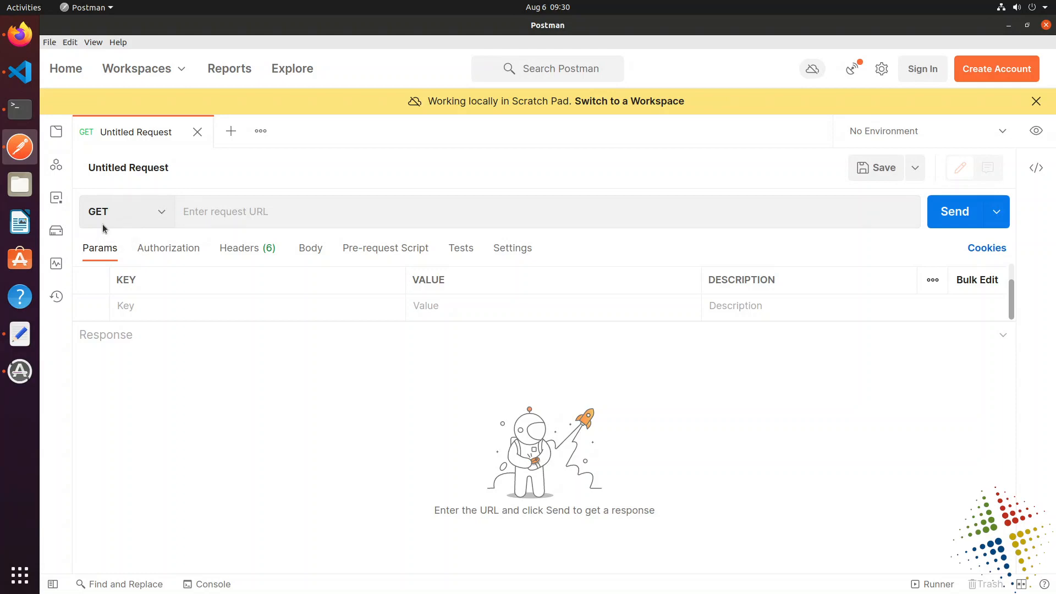
{"action": "key", "text": "Alt+Tab"}
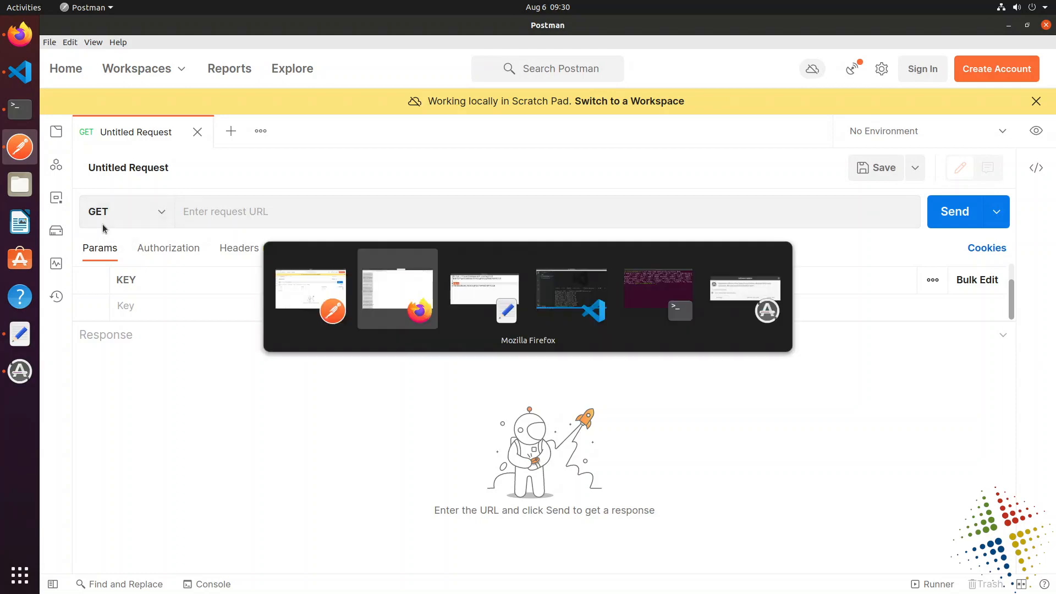
{"action": "left_click", "coordinate": [398, 288]}
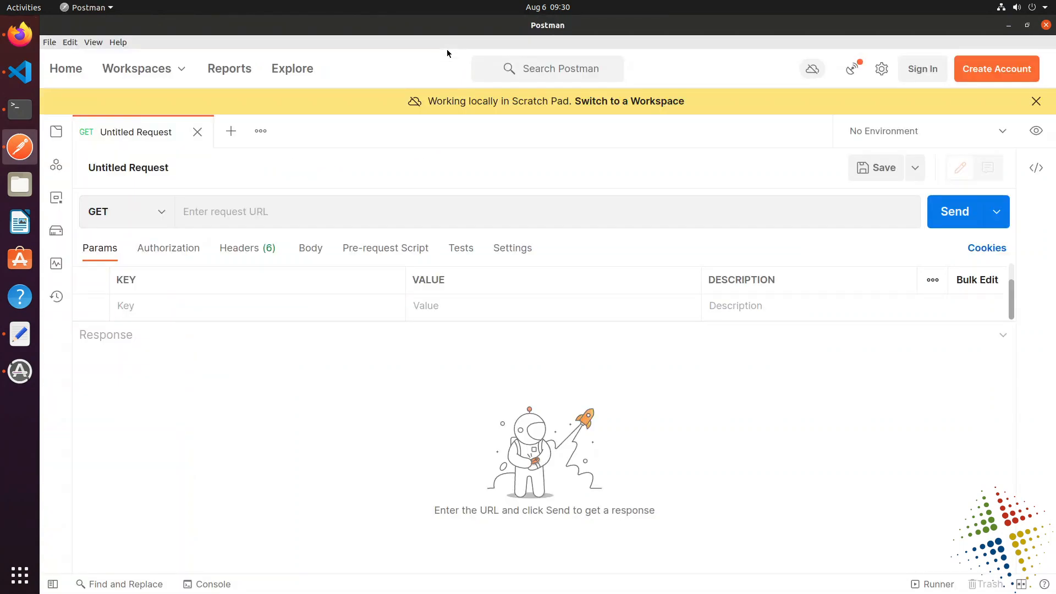
{"action": "left_click", "coordinate": [121, 212]}
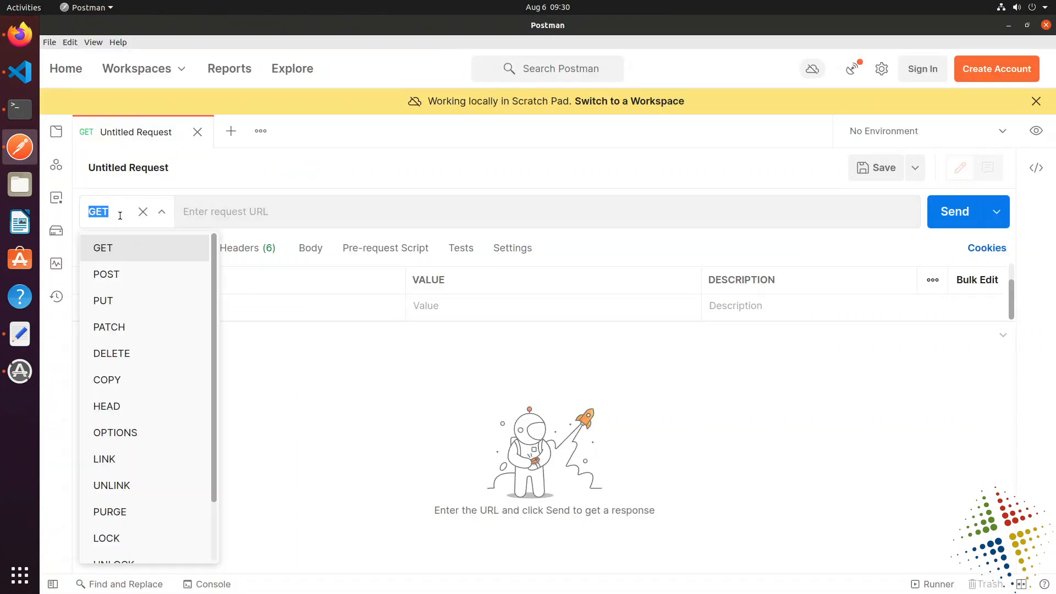
{"action": "right_click", "coordinate": [226, 213]}
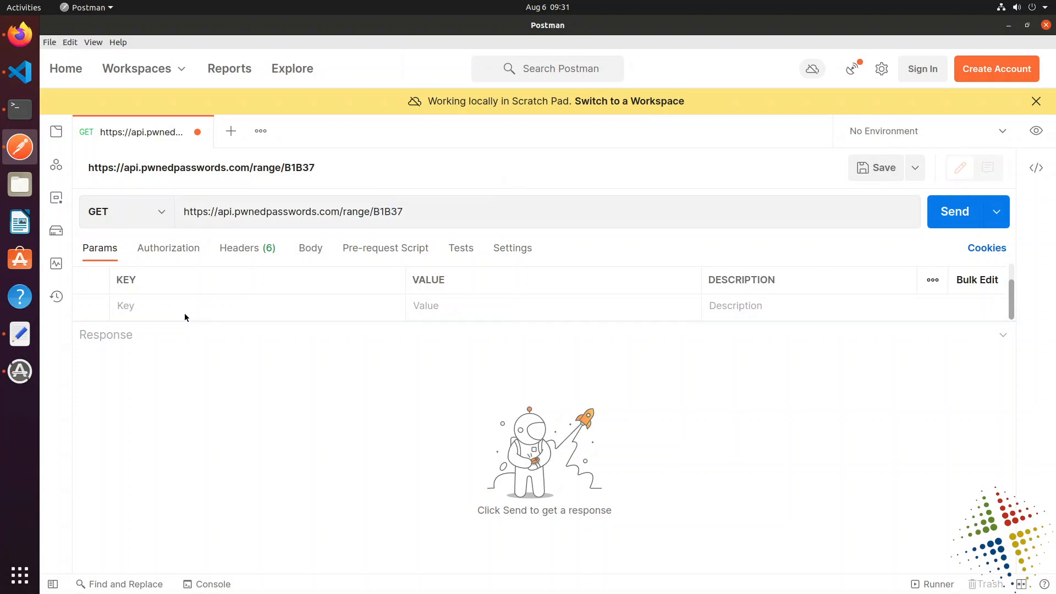
{"action": "left_click", "coordinate": [207, 306]}
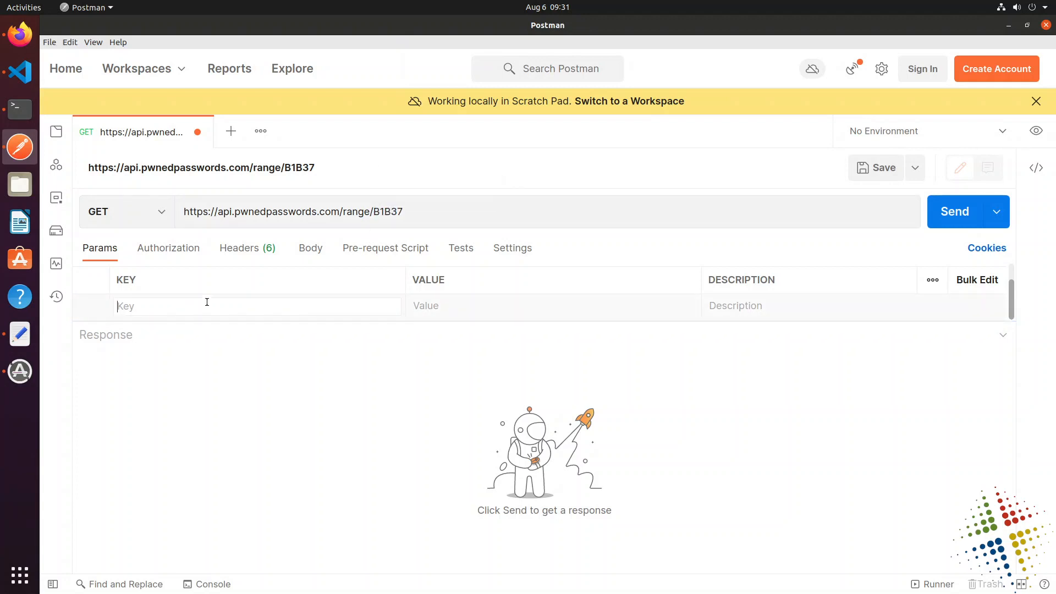
{"action": "mouse_move", "coordinate": [734, 297]}
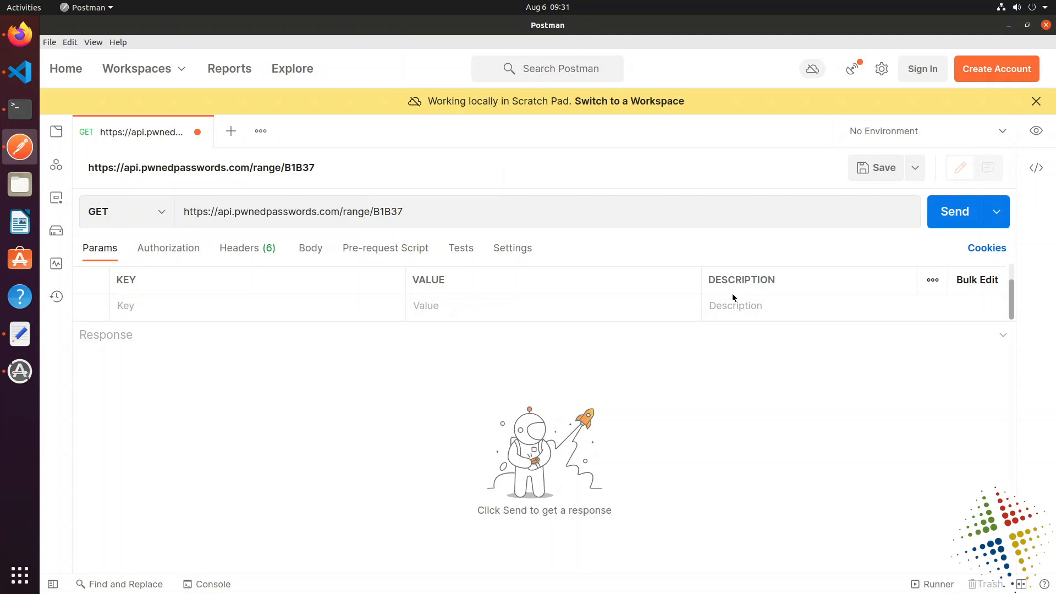
{"action": "left_click", "coordinate": [955, 213]}
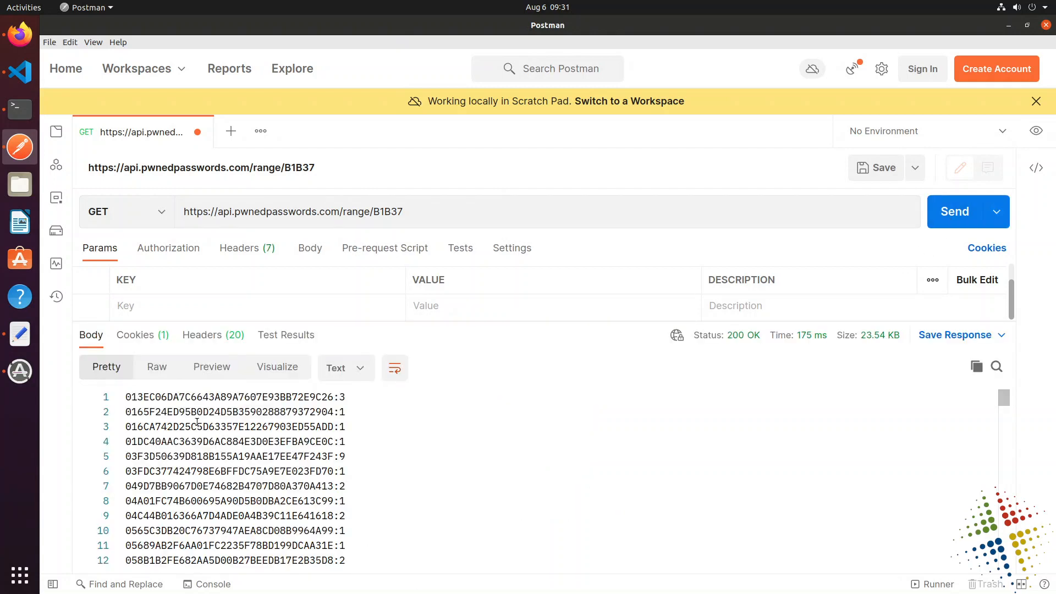
- Inspect the 200 OK response's first hash suffix and count, then return to the notes
{"action": "left_click_drag", "start_coordinate": [191, 397], "coordinate": [191, 530]}
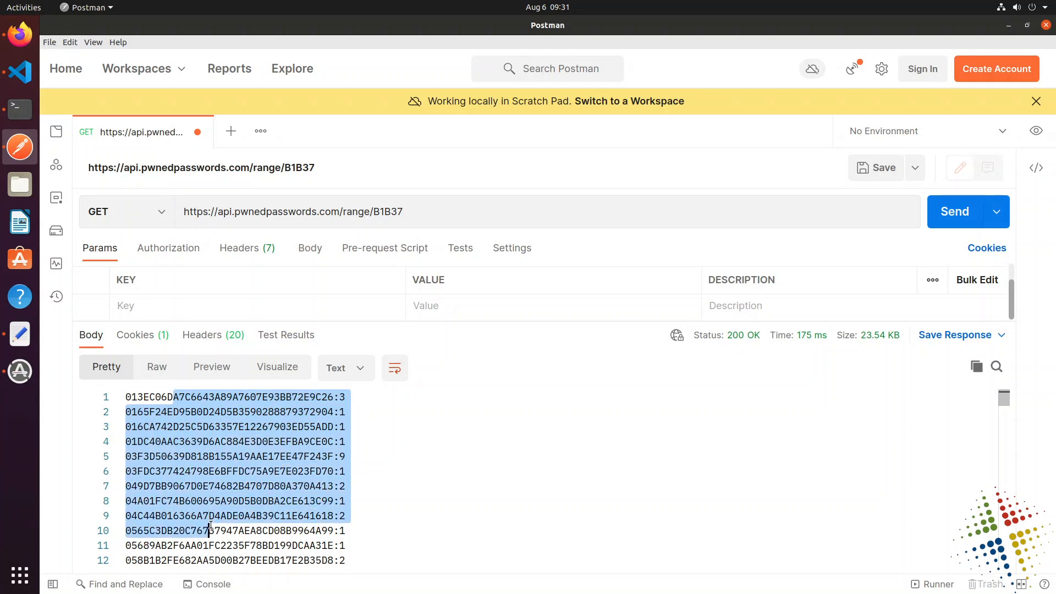
{"action": "left_click", "coordinate": [216, 502]}
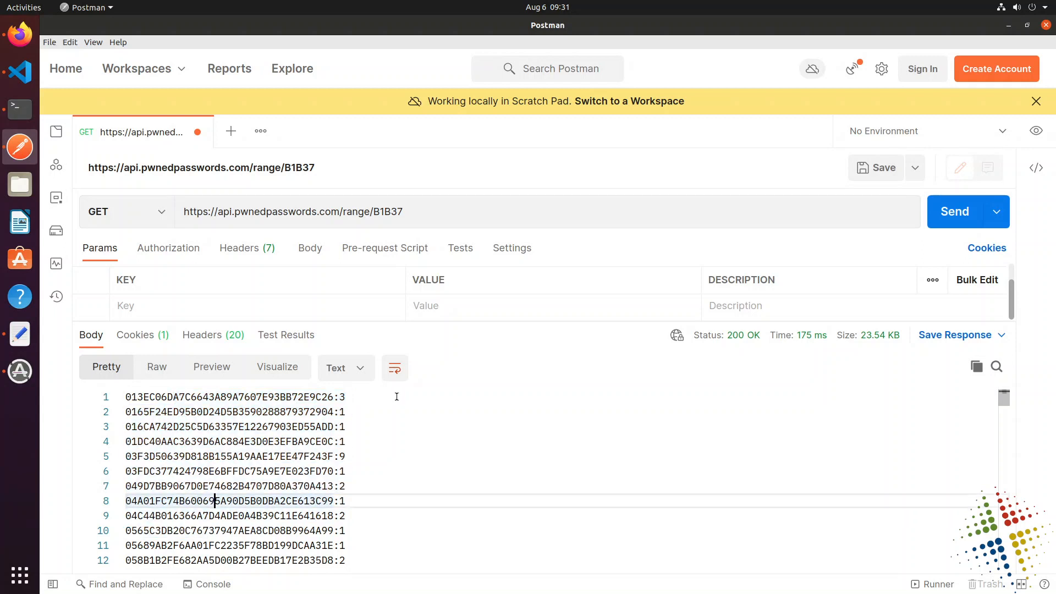
{"action": "double_click", "coordinate": [228, 397]}
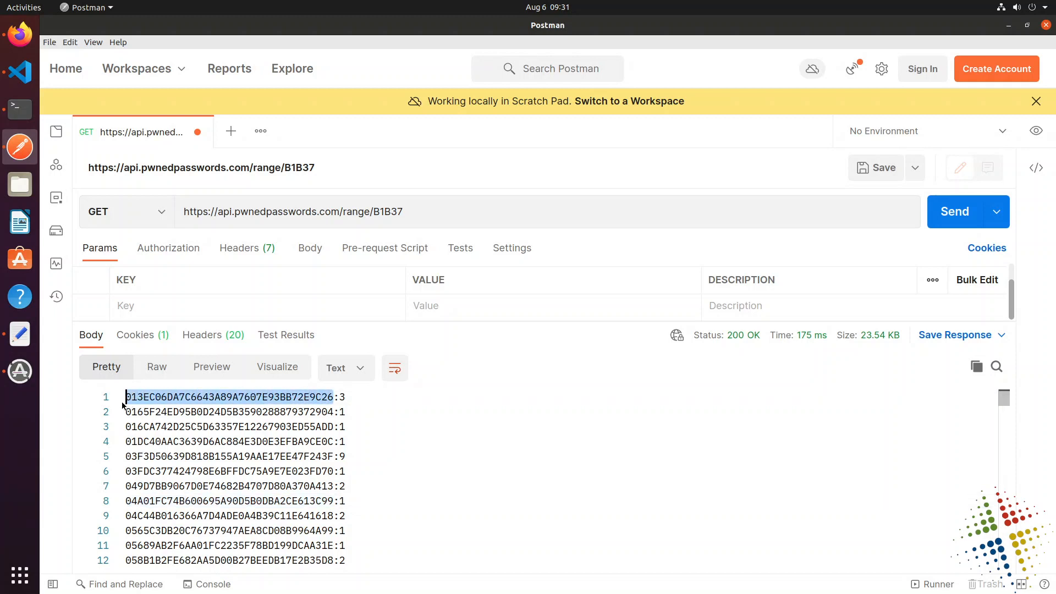
{"action": "left_click", "coordinate": [347, 397]}
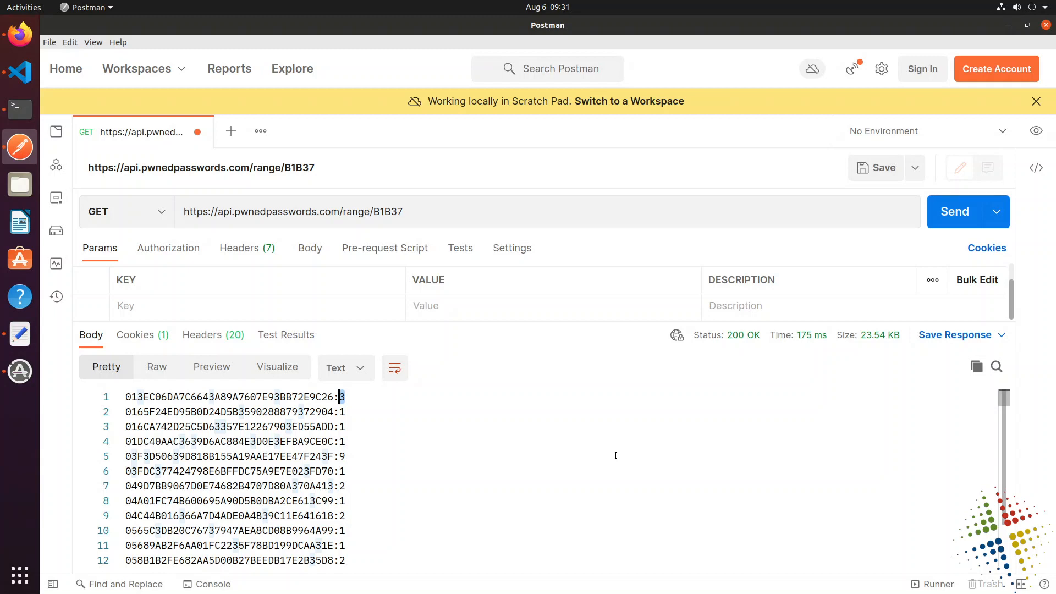
{"action": "key", "text": "Alt+Tab"}
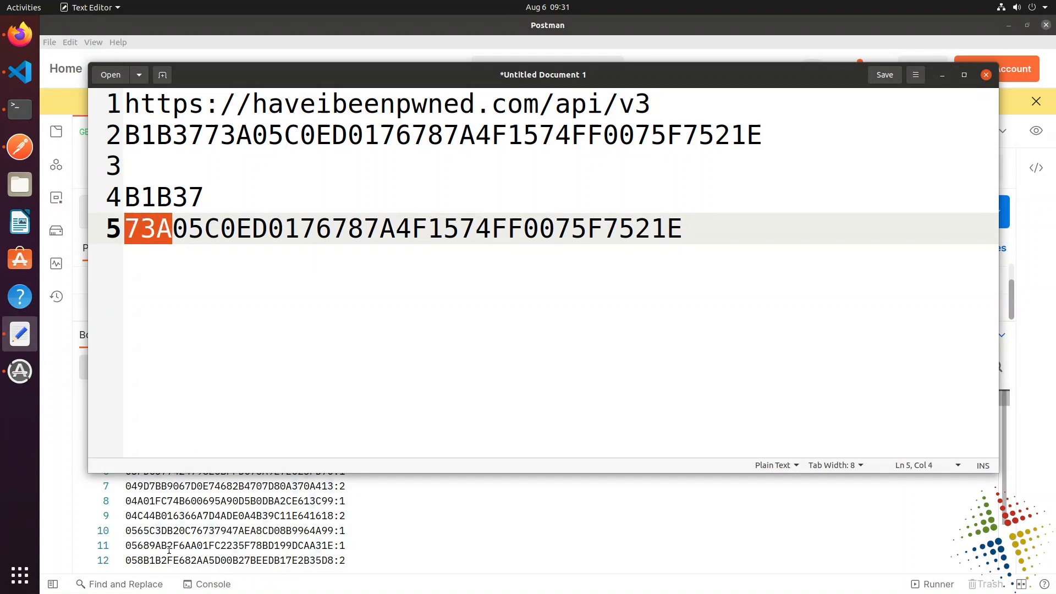
{"action": "left_click", "coordinate": [986, 75]}
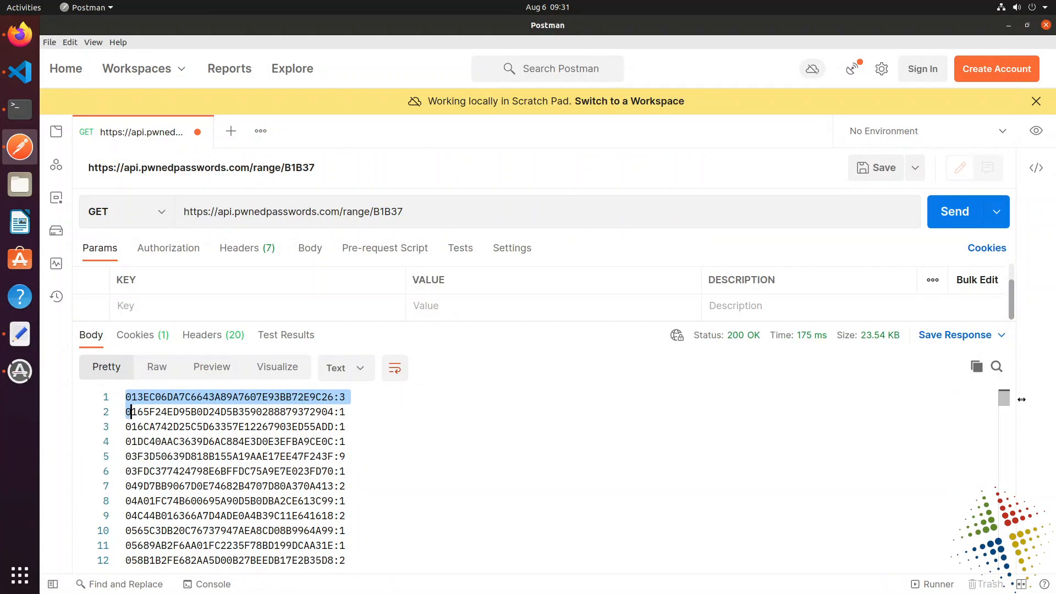
{"action": "scroll", "scroll_direction": "down", "scroll_amount": 3}
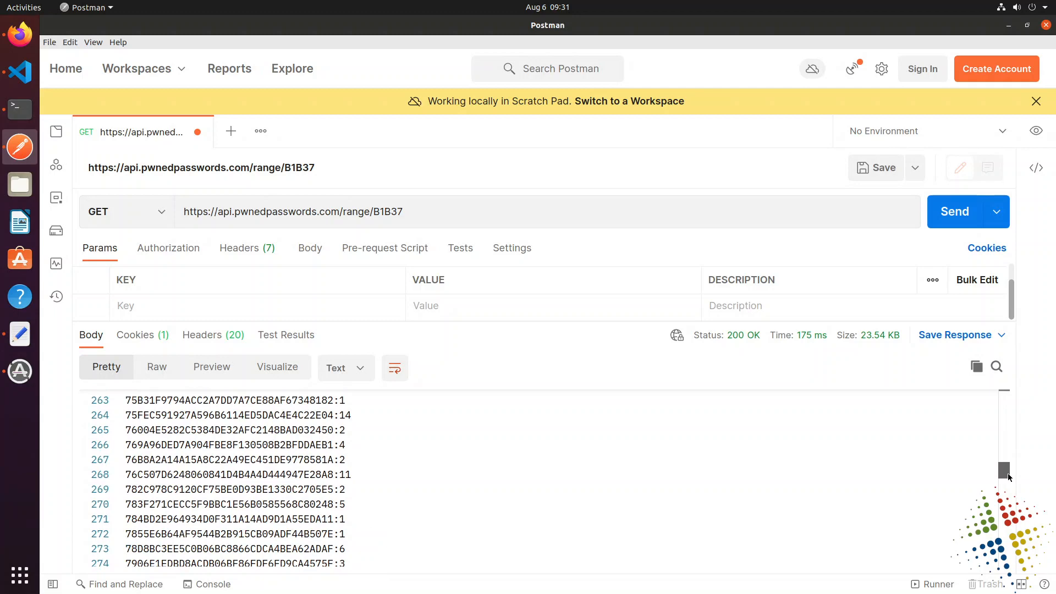
{"action": "scroll", "scroll_direction": "down", "scroll_amount": 3}
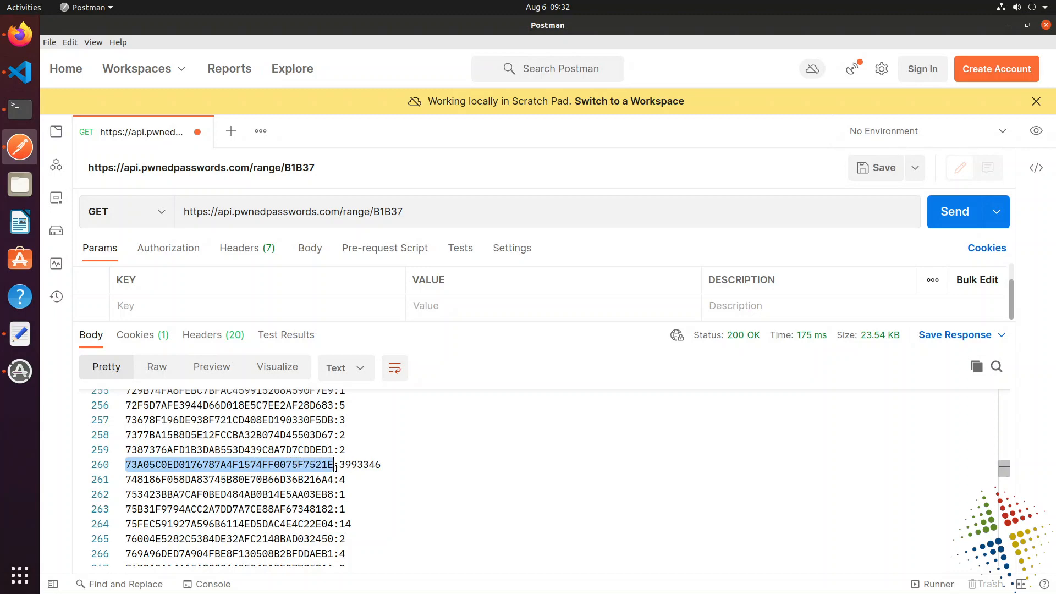
- Confirm in the notes that line 260's suffix carries the count 3993346, matching qwerty's hash
{"action": "key", "text": "Alt+Tab"}
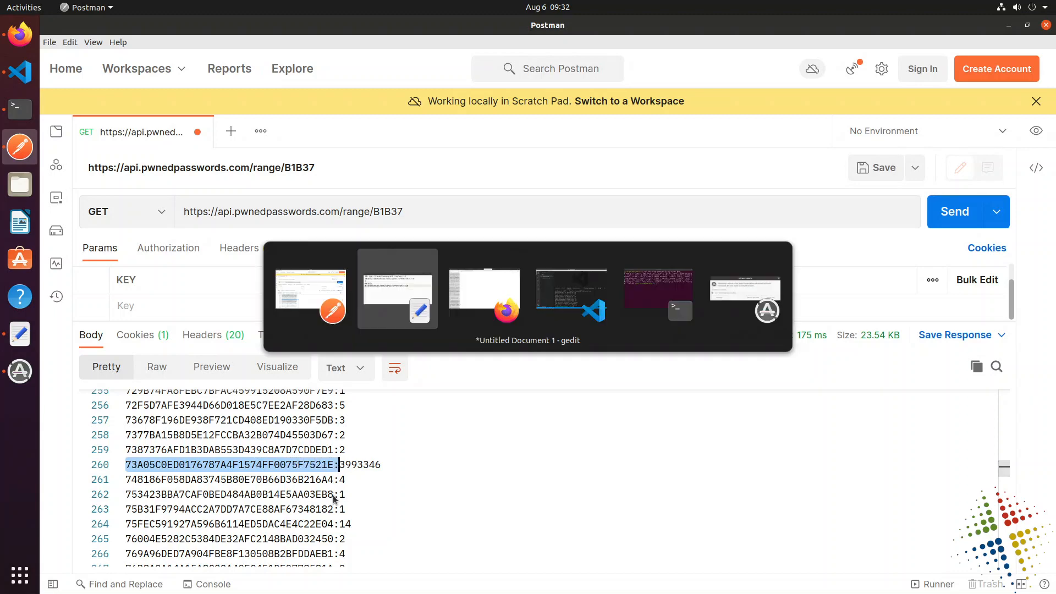
{"action": "left_click", "coordinate": [397, 288]}
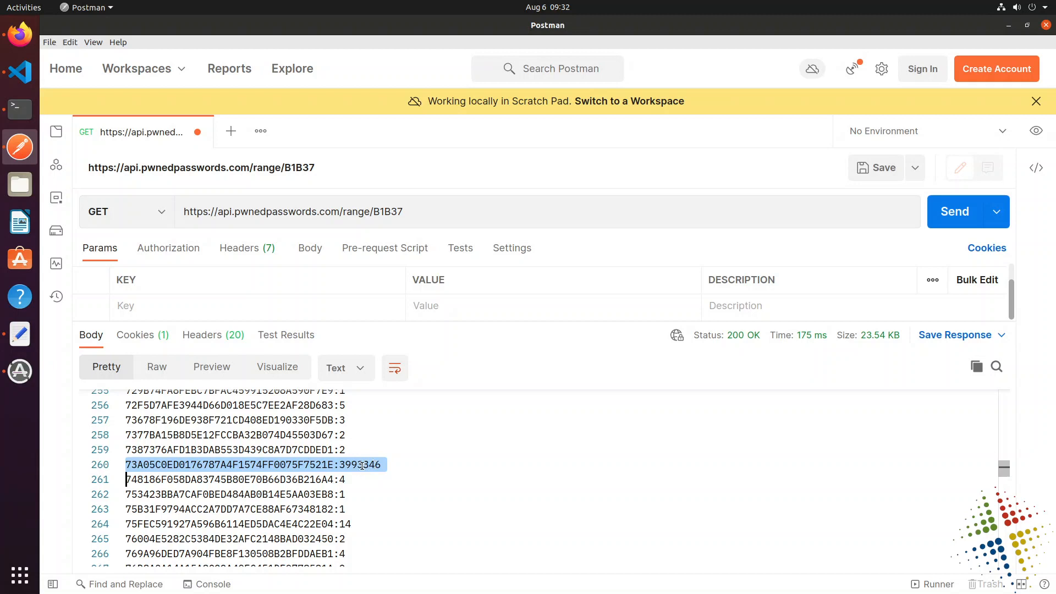
{"action": "mouse_move", "coordinate": [401, 477]}
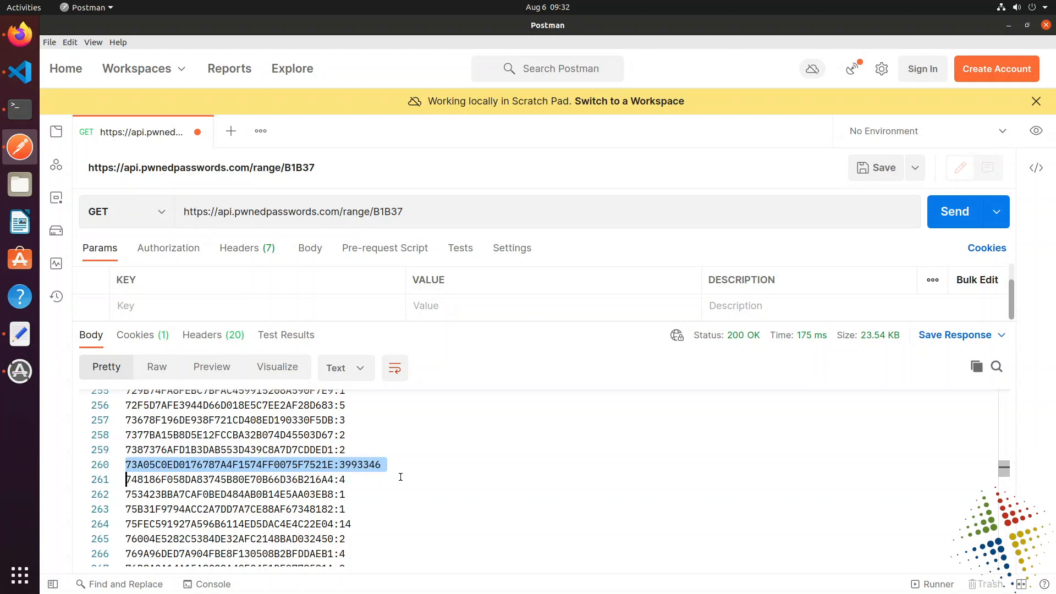
{"action": "mouse_move", "coordinate": [403, 482]}
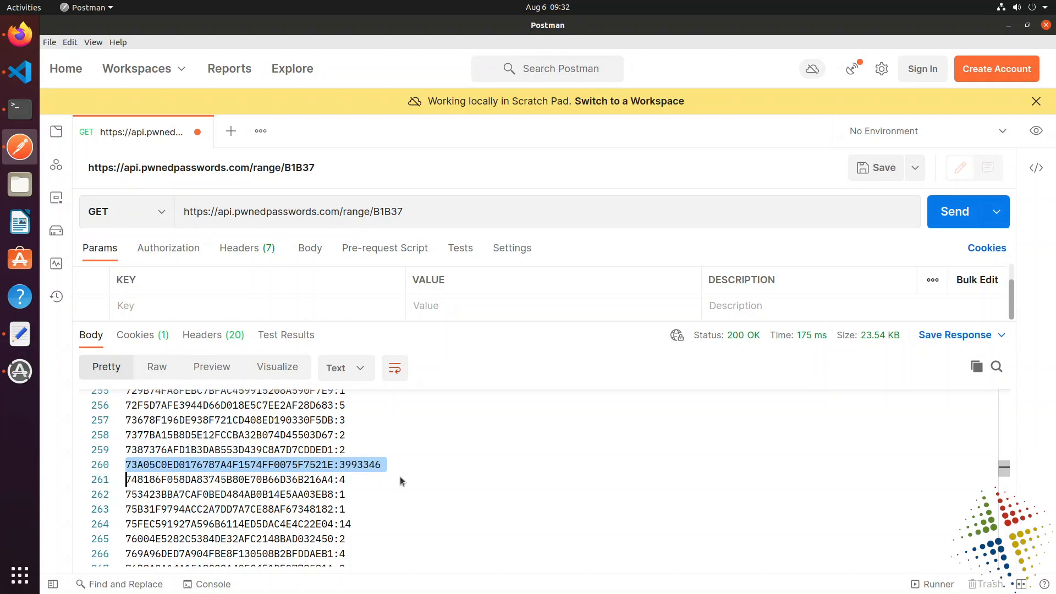
{"action": "key", "text": "Alt+Tab"}
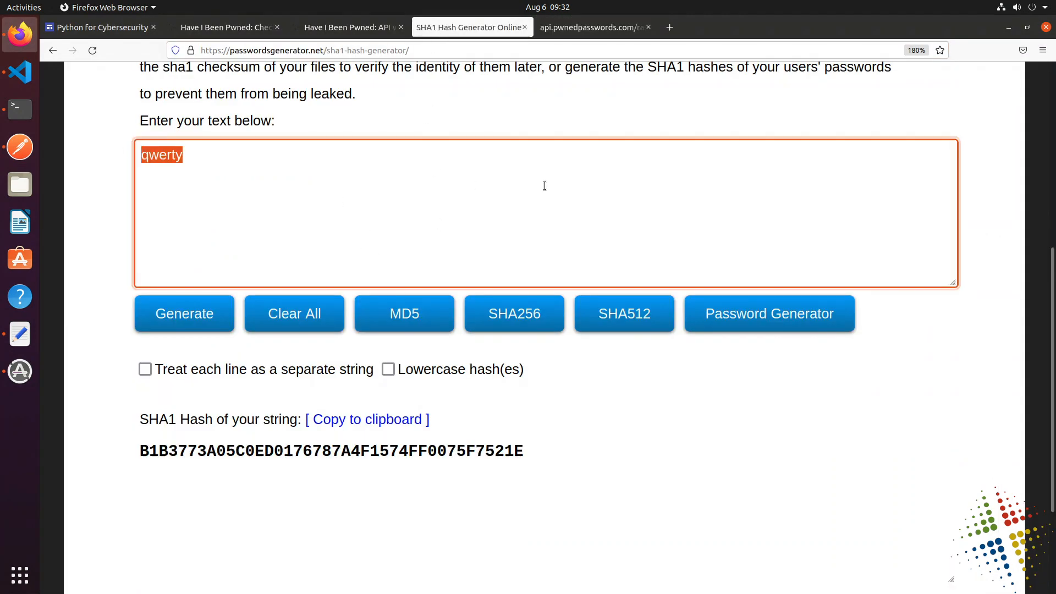
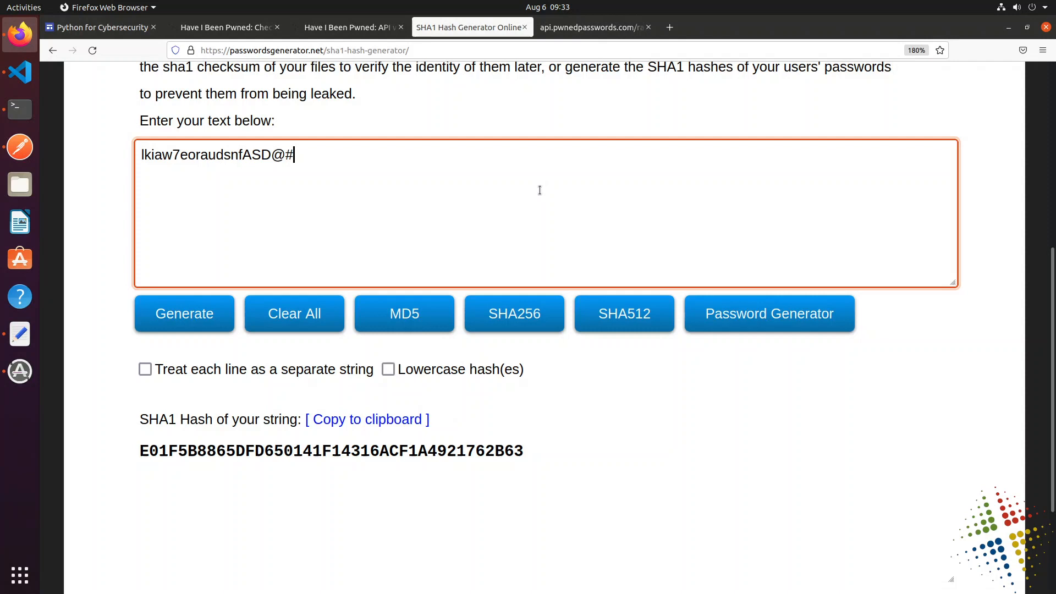
{"action": "mouse_move", "coordinate": [306, 442]}
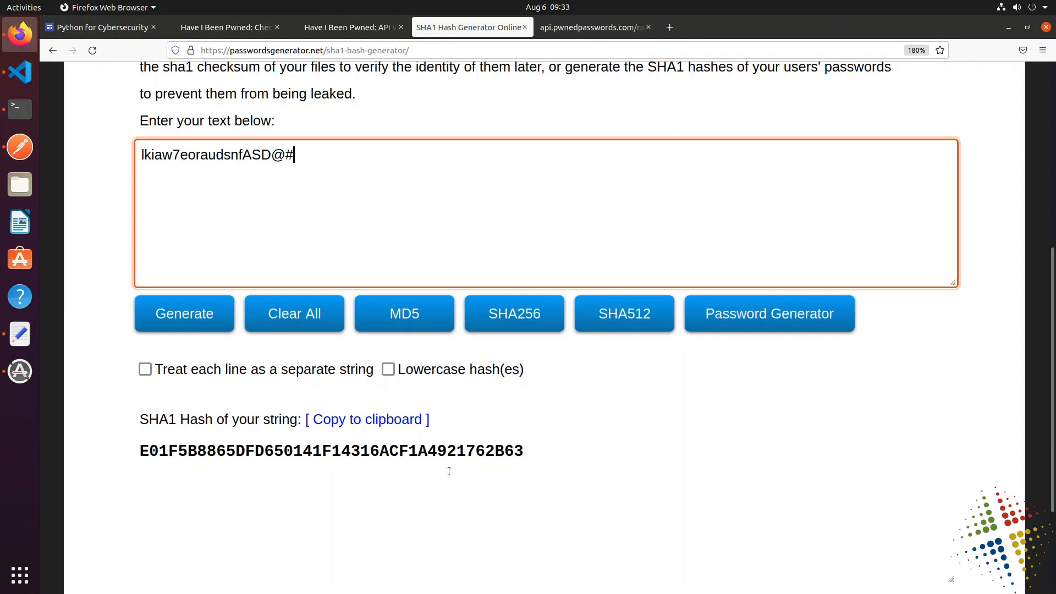
{"action": "double_click", "coordinate": [196, 451]}
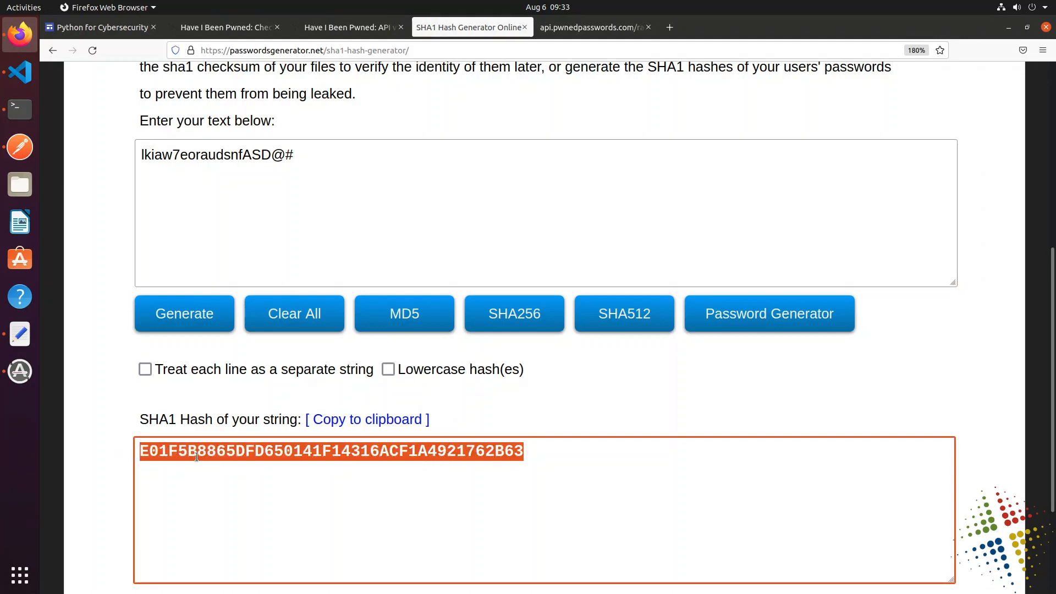
{"action": "mouse_move", "coordinate": [35, 147]}
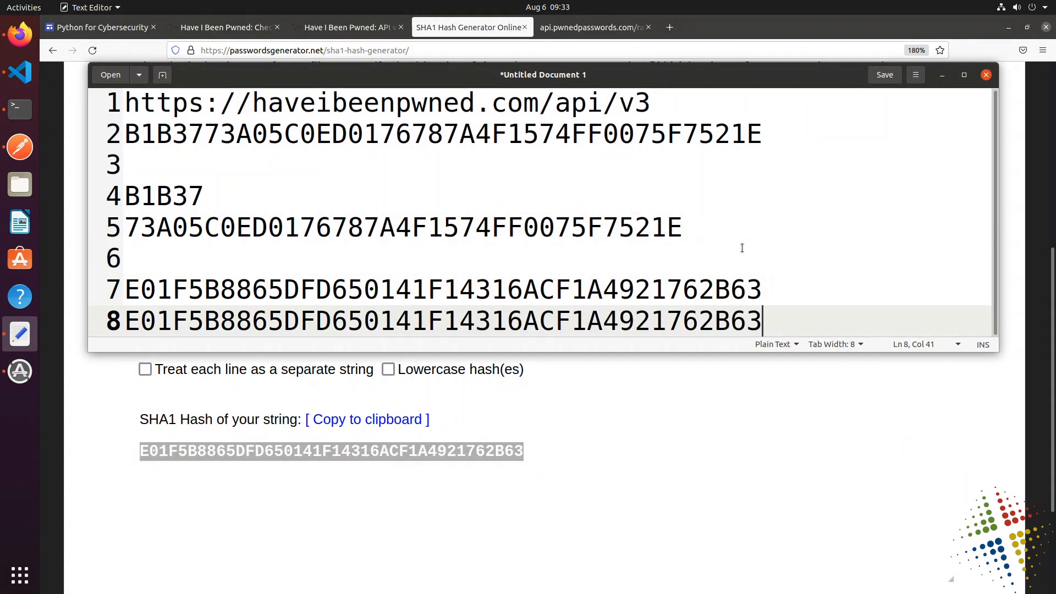
- Split the copied hash in gedit into prefix E01F5 on line 8 and its suffix on line 9
{"action": "left_click", "coordinate": [204, 321]}
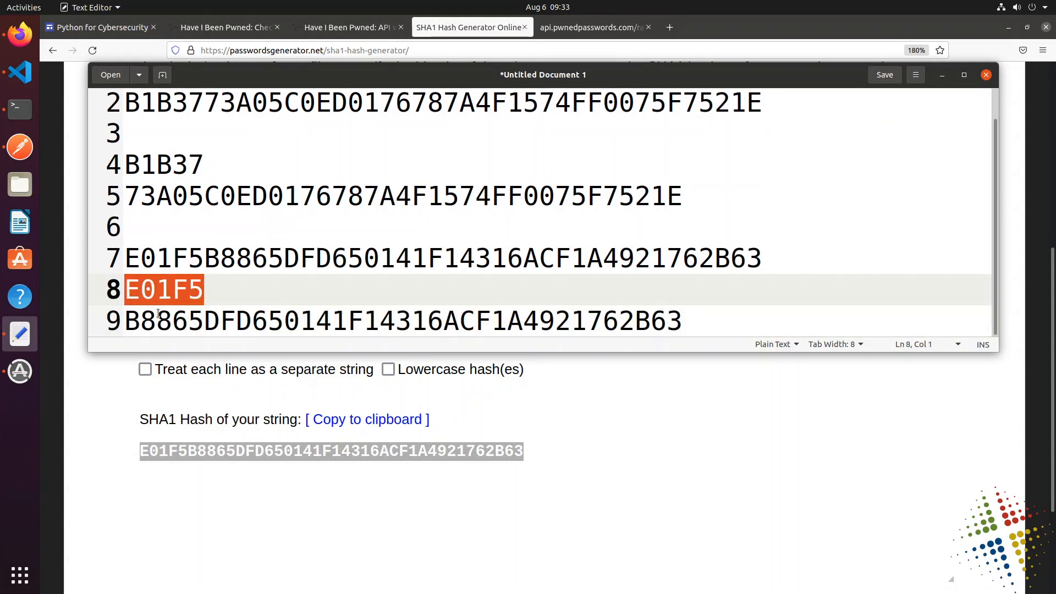
{"action": "mouse_move", "coordinate": [276, 326]}
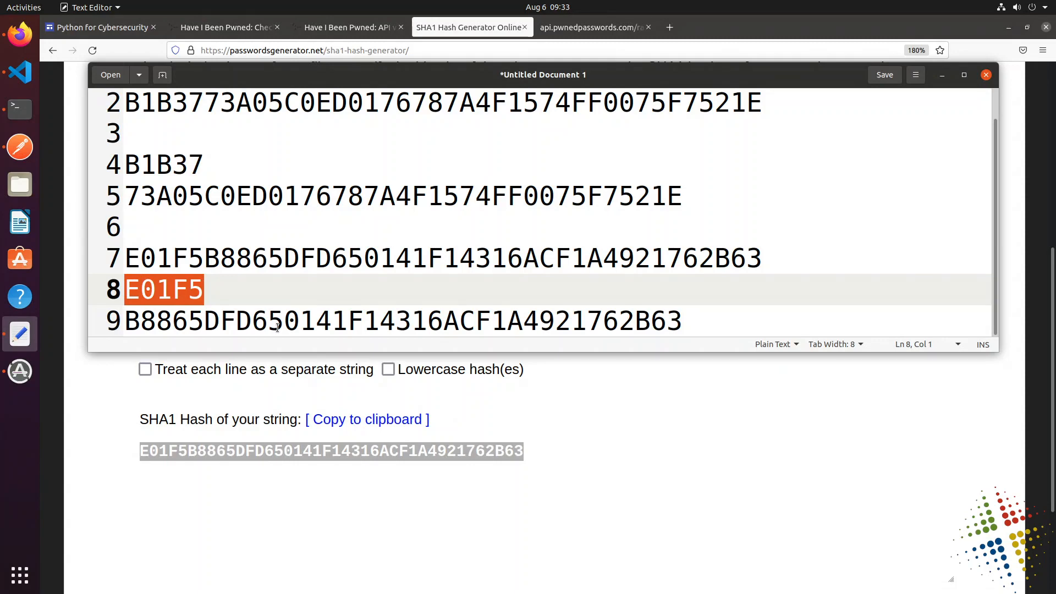
{"action": "key", "text": "Alt+Tab"}
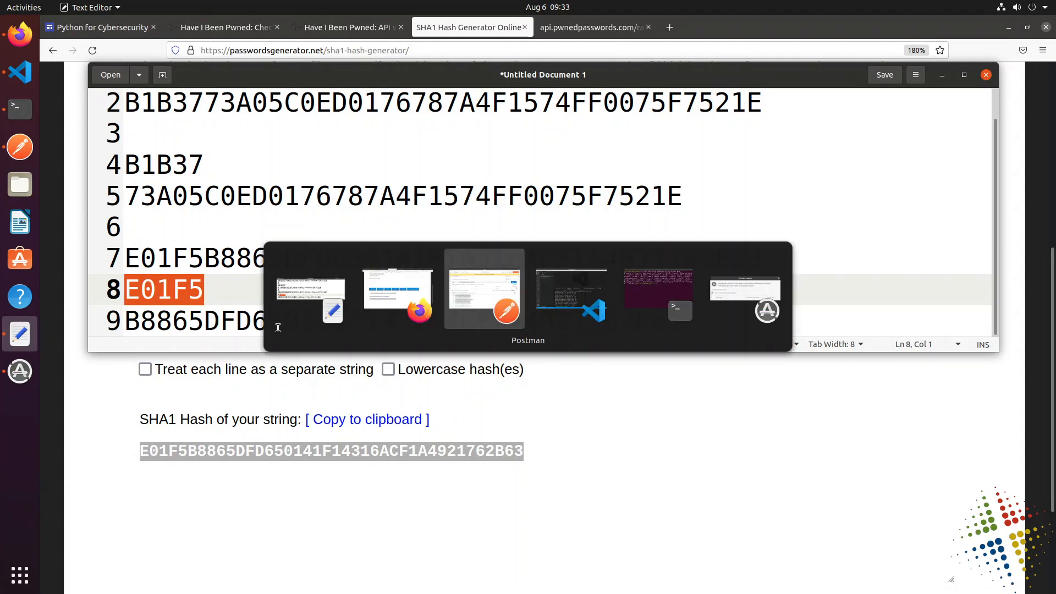
- Query the Pwned Passwords range E01F5 and get its 200 OK suffix list
{"action": "left_click", "coordinate": [484, 289]}
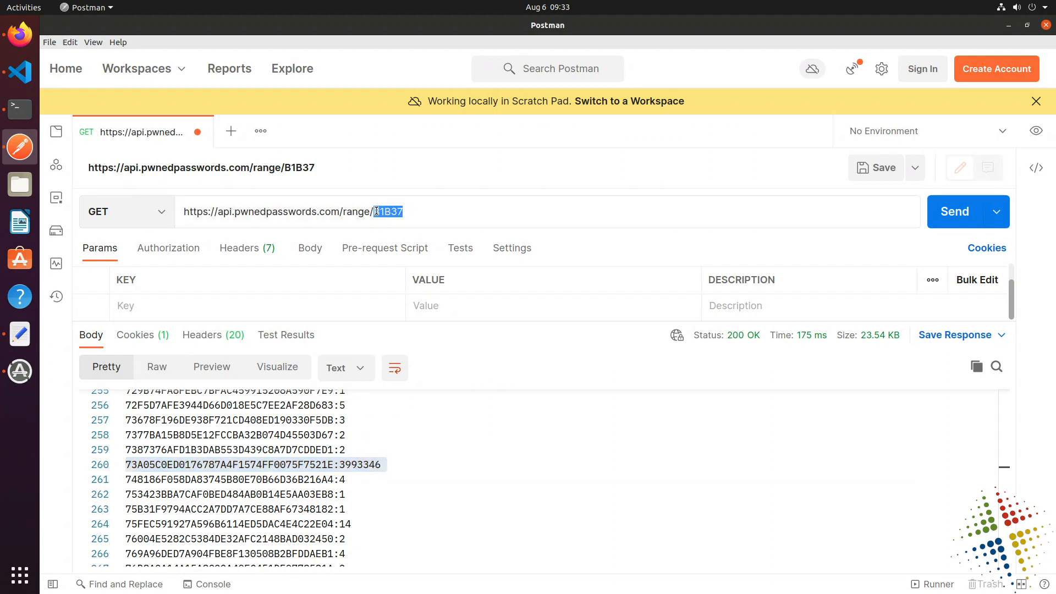
{"action": "type", "text": "E01F5"}
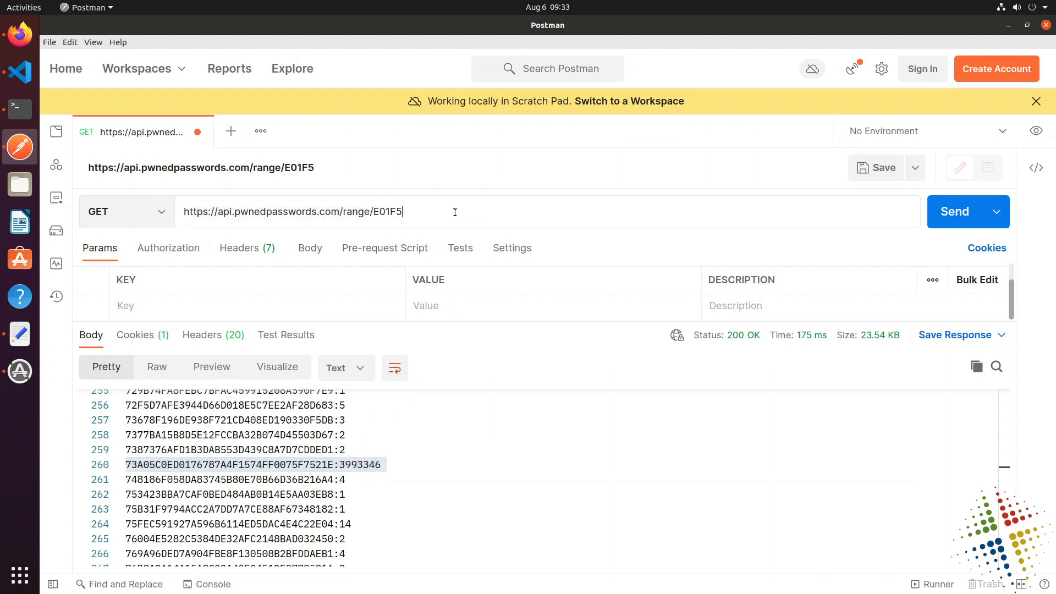
{"action": "left_click", "coordinate": [955, 213]}
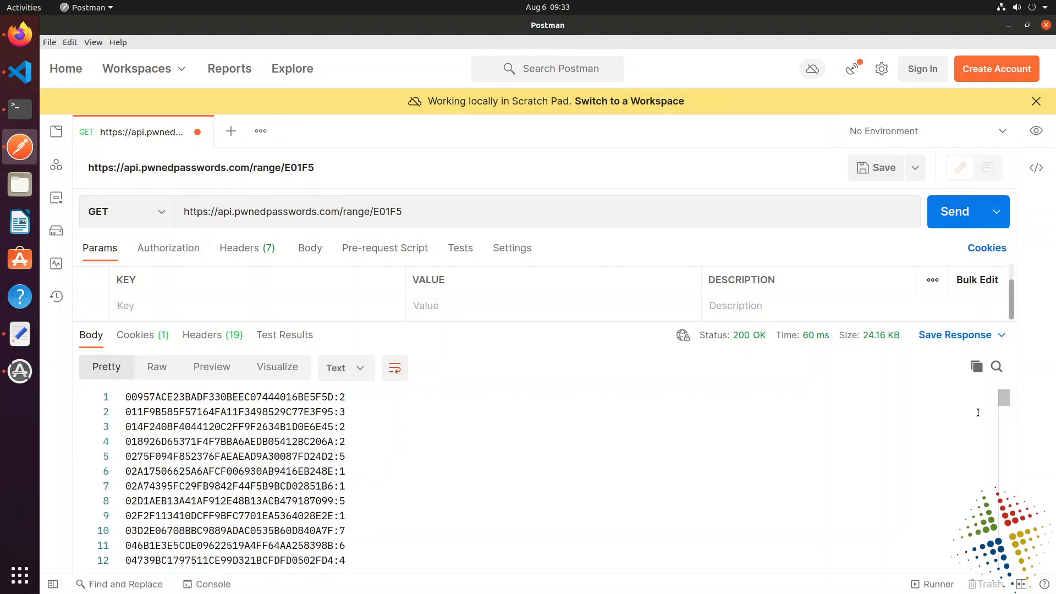
- Locate the response entries beginning with B8 around lines 451–452 and highlight them
{"action": "scroll", "scroll_direction": "down", "scroll_amount": 3}
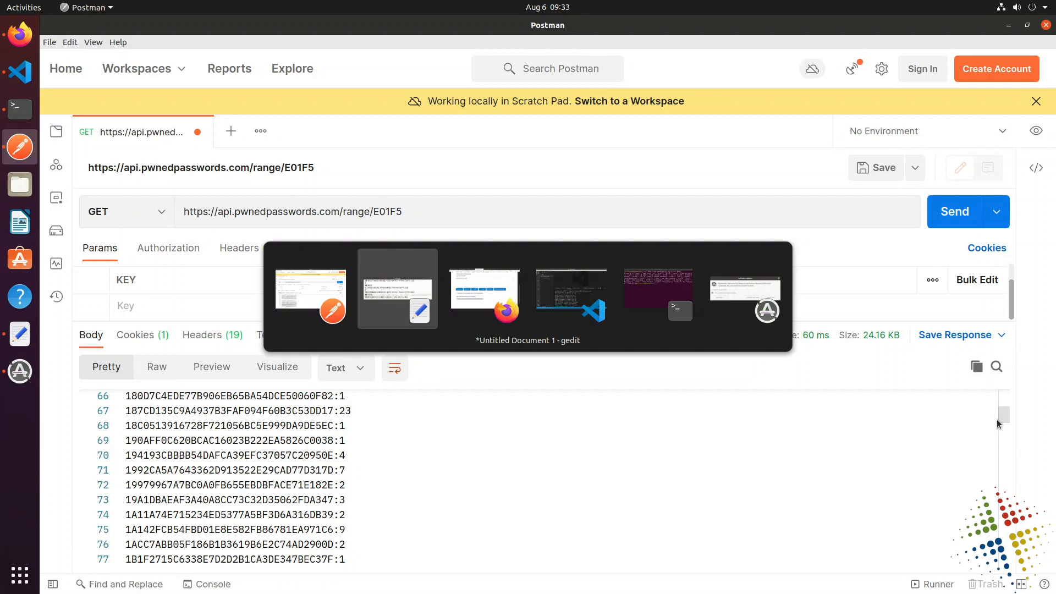
{"action": "left_click", "coordinate": [398, 289]}
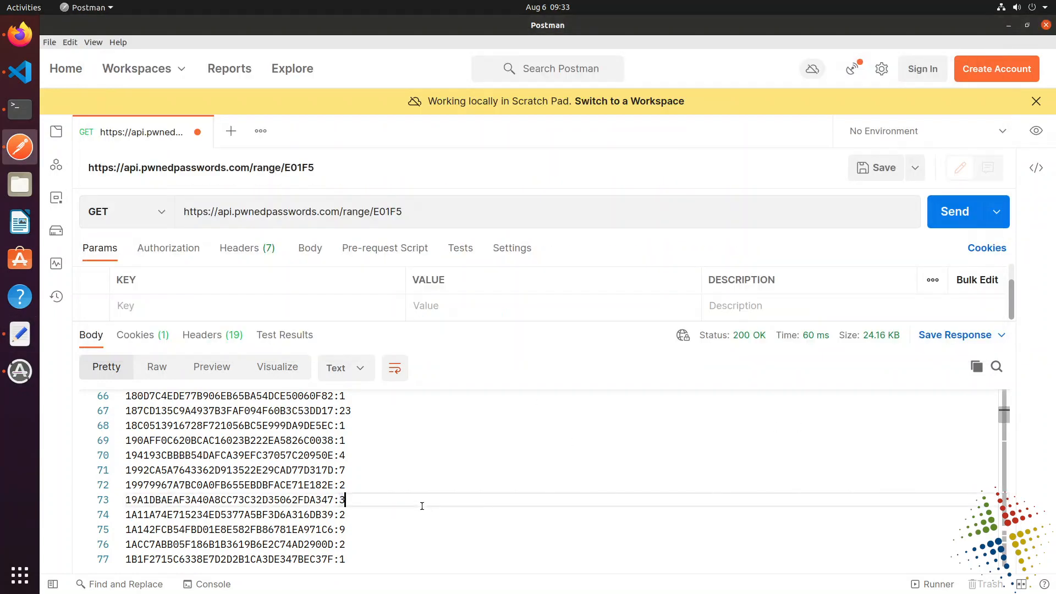
{"action": "scroll", "scroll_direction": "down", "scroll_amount": 3}
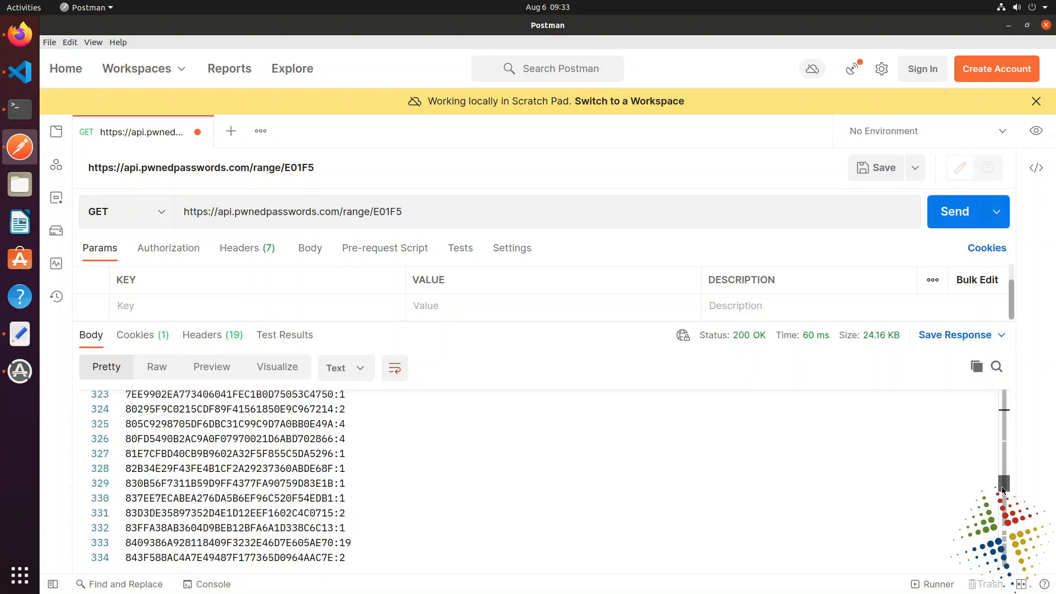
{"action": "scroll", "scroll_direction": "down", "scroll_amount": 3}
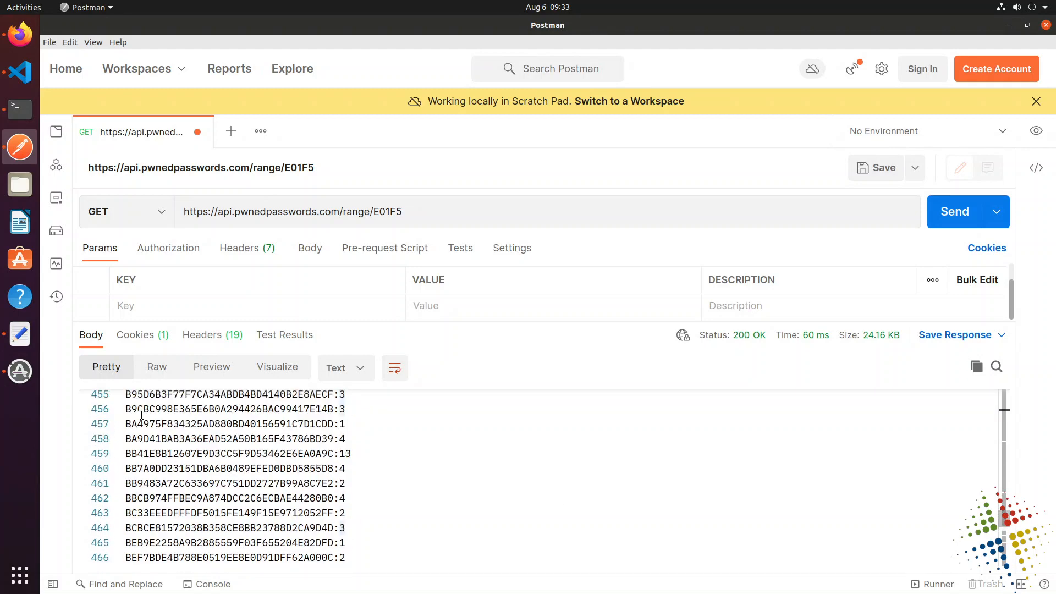
{"action": "scroll", "scroll_direction": "up", "scroll_amount": 3}
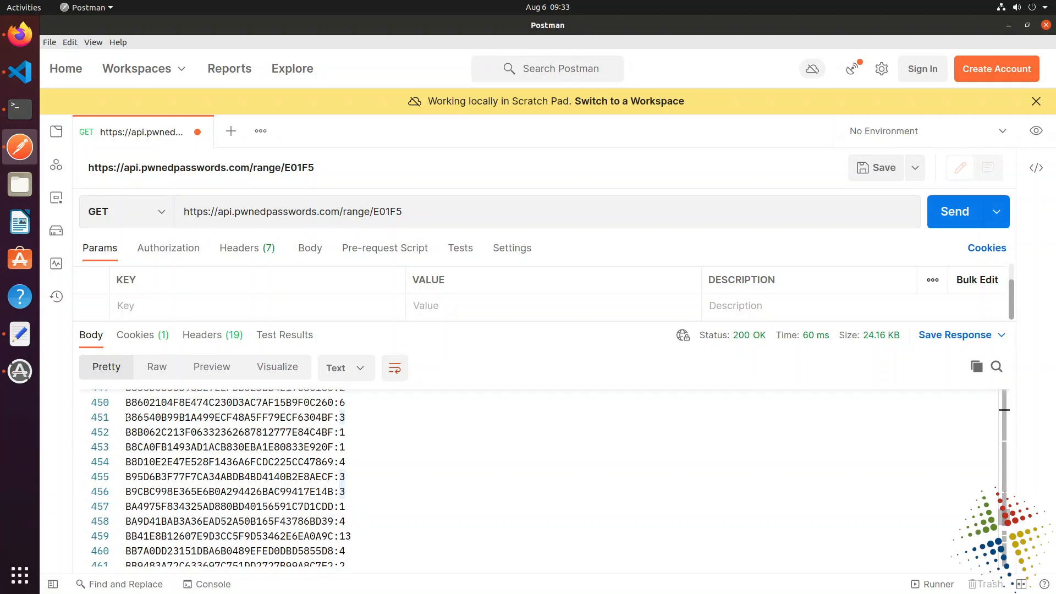
{"action": "left_click_drag", "start_coordinate": [125, 417], "coordinate": [180, 431]}
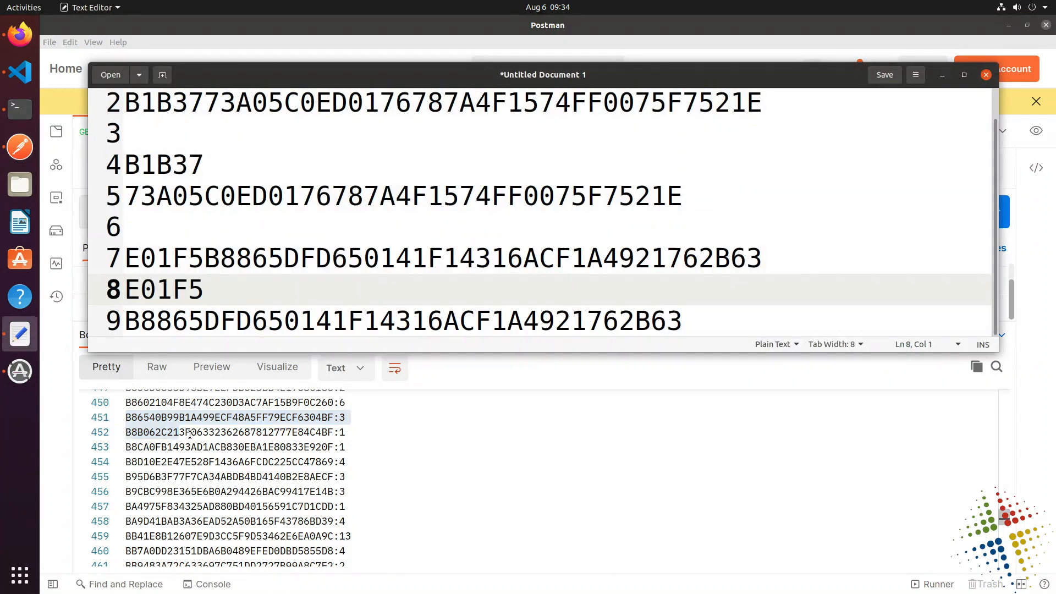
- Compare the suffix B8865DFD… on line 9 of the notes against Postman's B8 entries, finding no match
{"action": "left_click", "coordinate": [125, 291]}
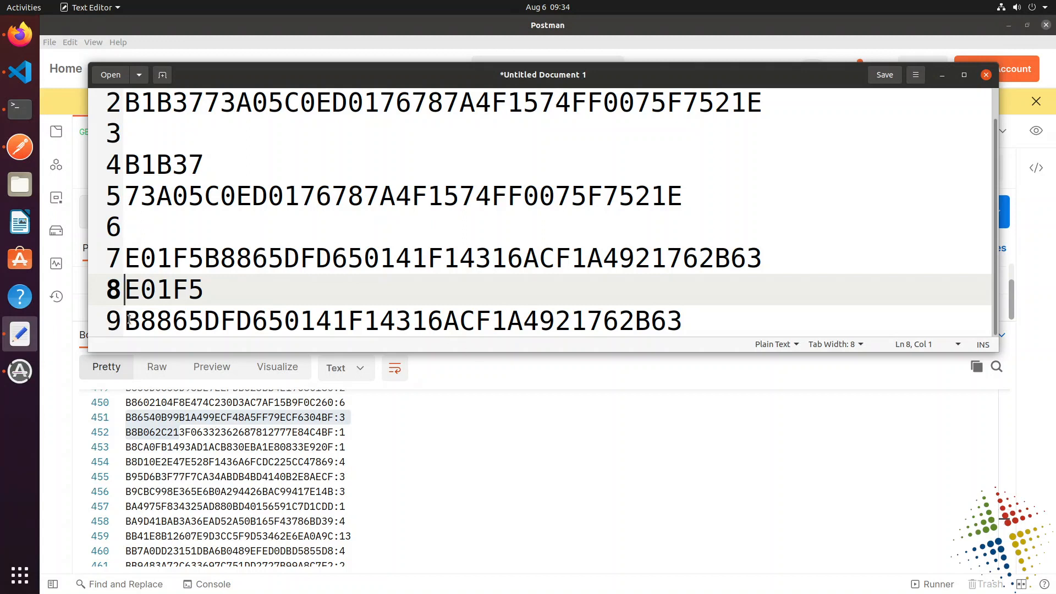
{"action": "left_click_drag", "start_coordinate": [124, 322], "coordinate": [421, 322]}
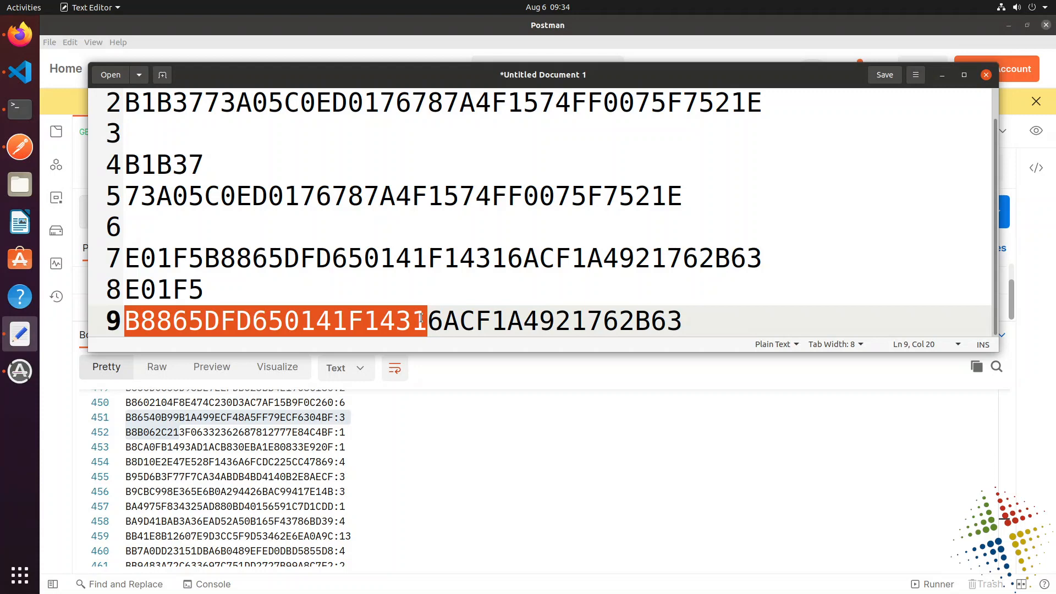
{"action": "mouse_move", "coordinate": [591, 390]}
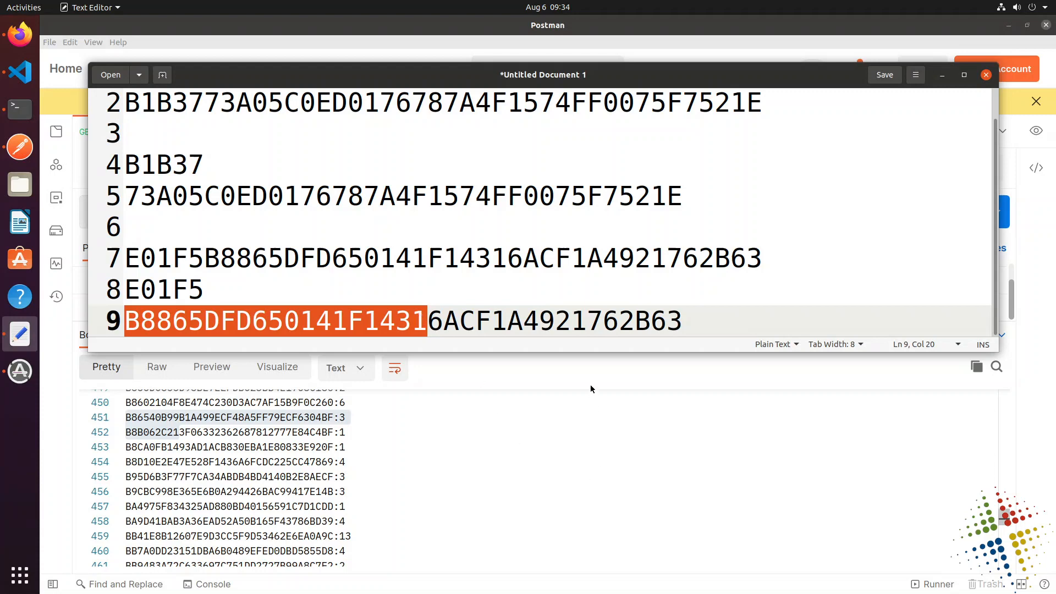
{"action": "left_click", "coordinate": [986, 74]}
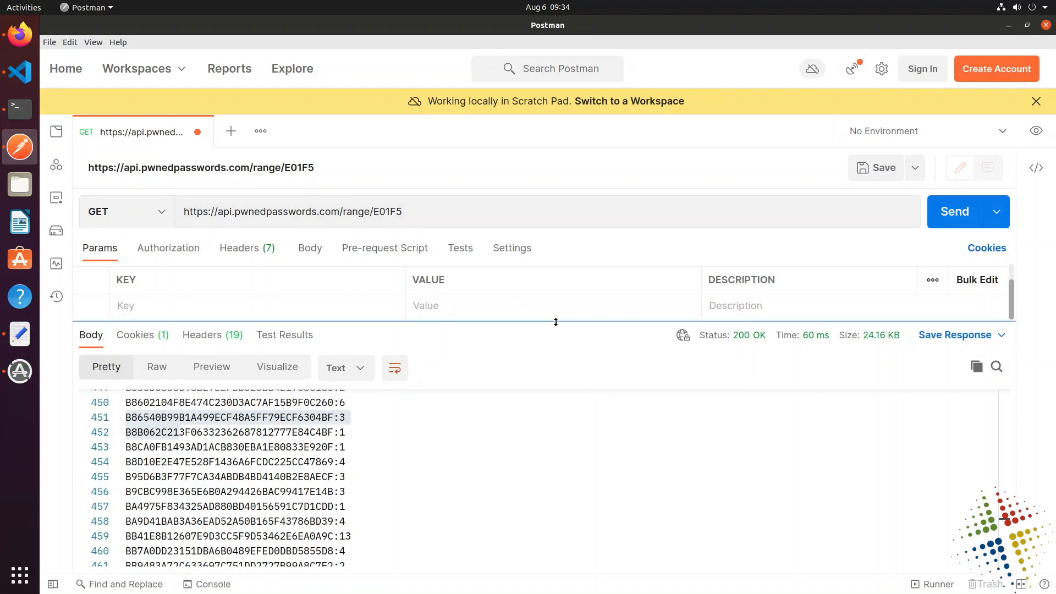
{"action": "mouse_move", "coordinate": [489, 264]}
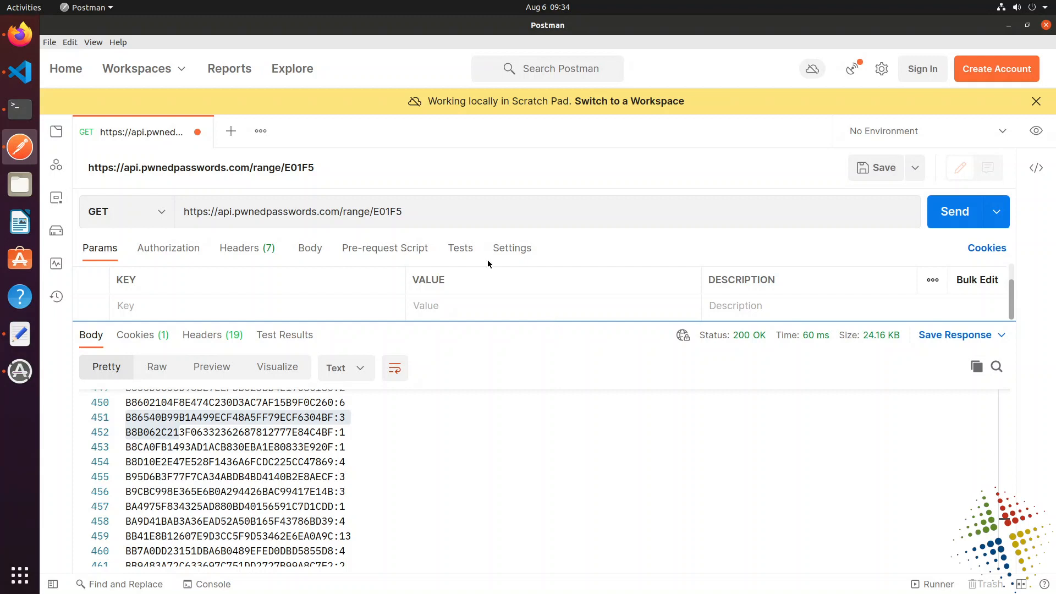
{"action": "double_click", "coordinate": [390, 212]}
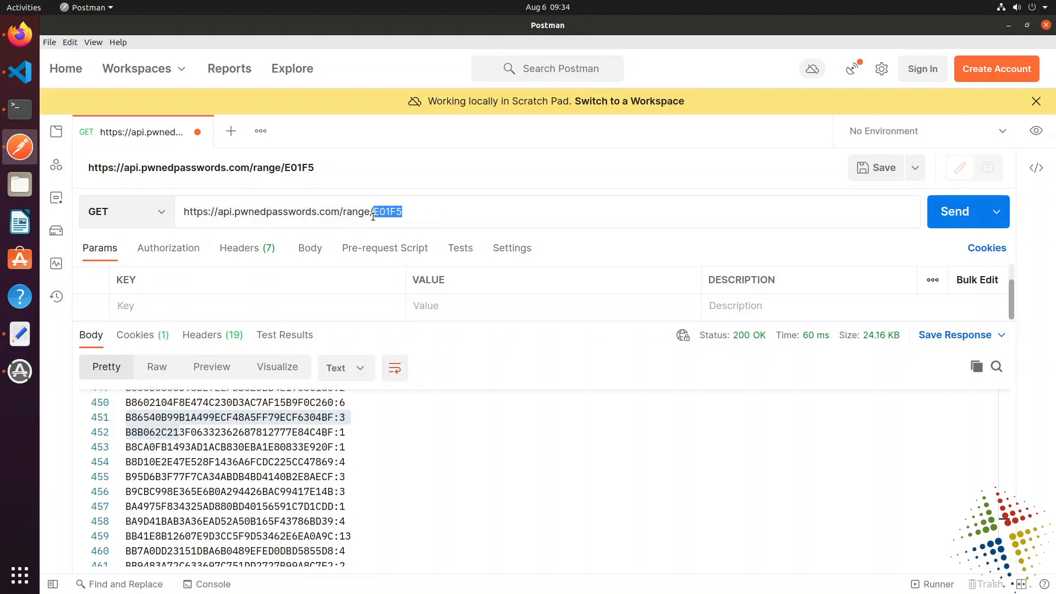
{"action": "left_click", "coordinate": [389, 213]}
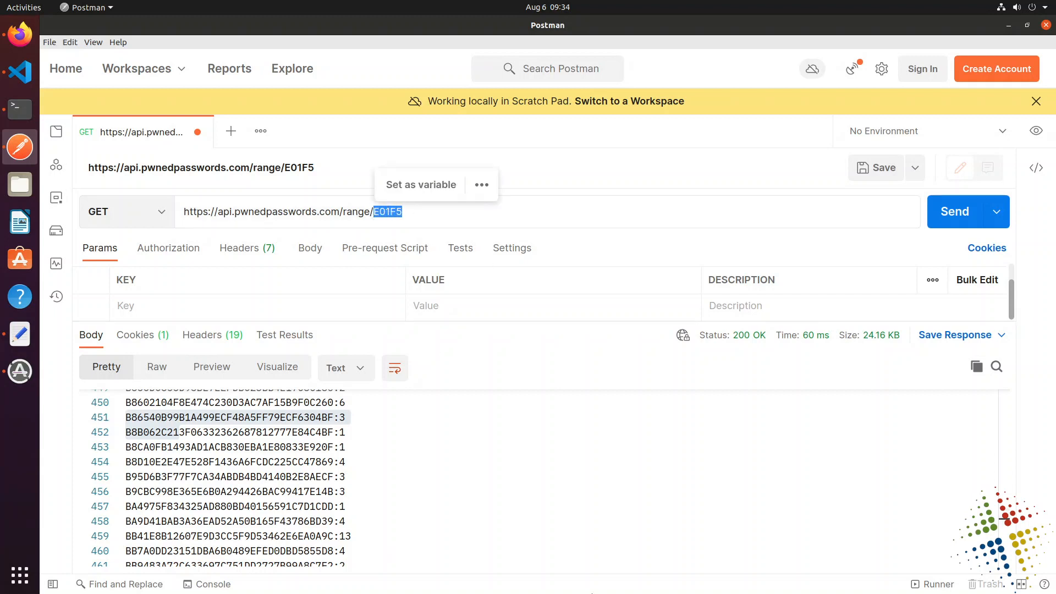
{"action": "scroll", "scroll_direction": "down", "scroll_amount": 3}
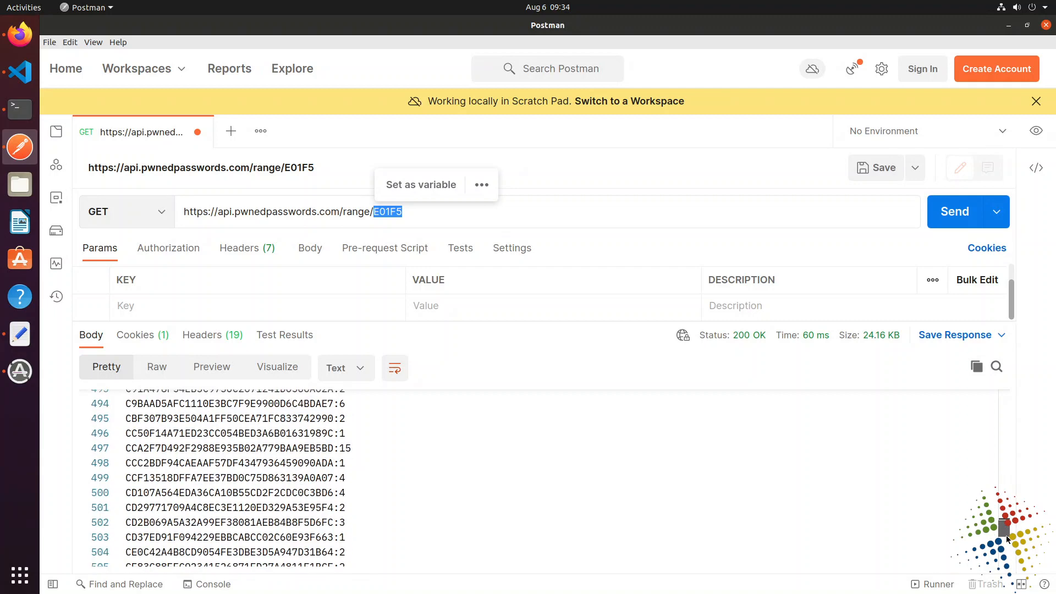
{"action": "scroll", "scroll_direction": "down", "scroll_amount": 3}
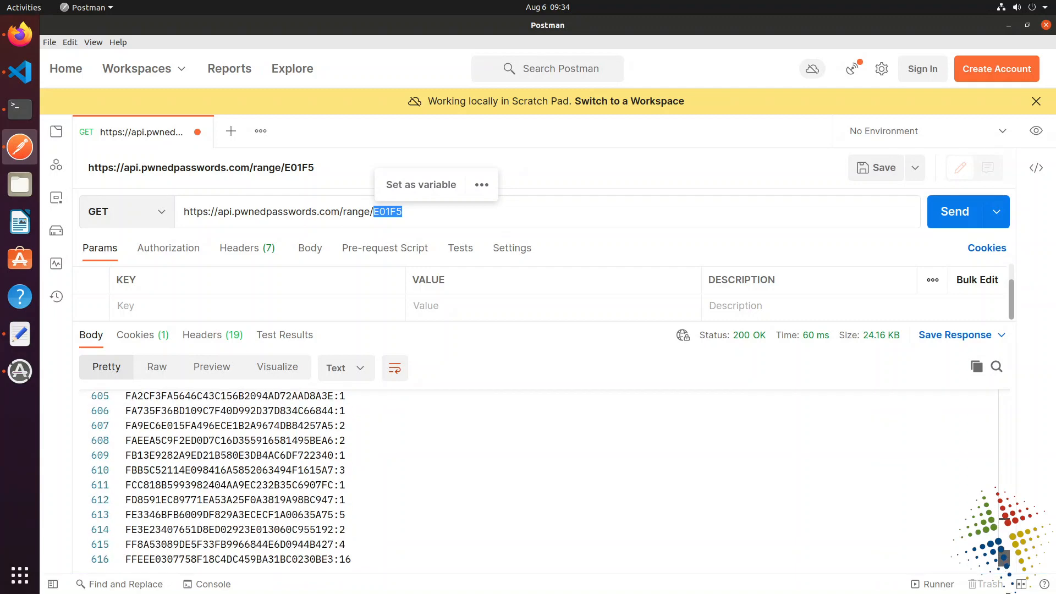